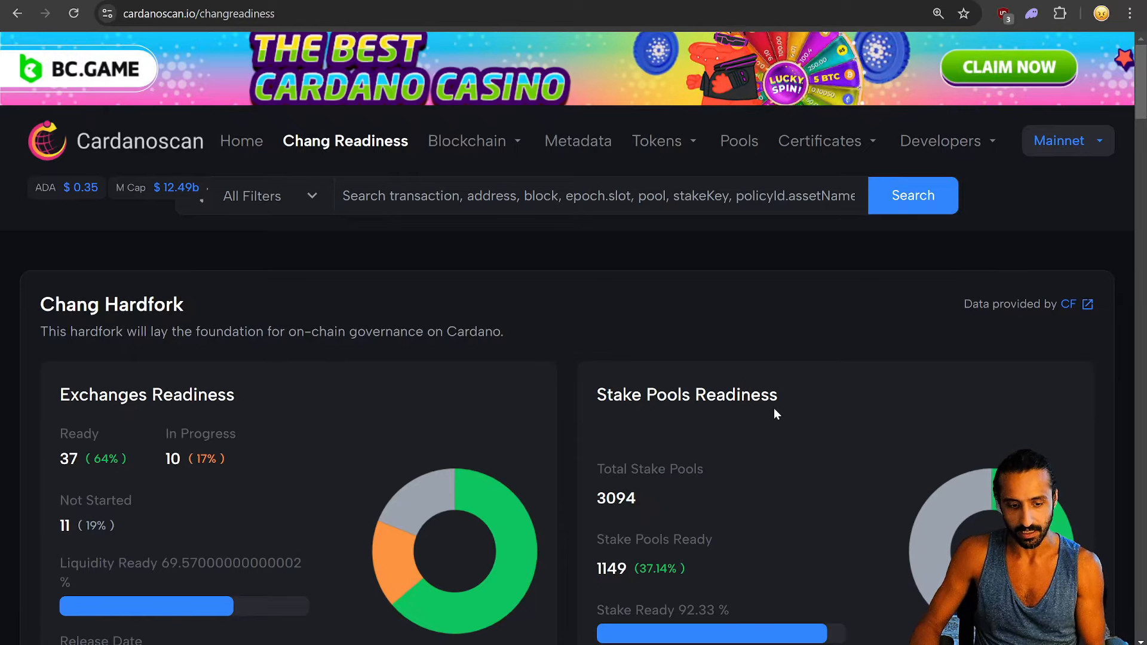
Scroll through Dedium's post announcing it has secured the dedium.com domain
{"action": "scroll", "scroll_direction": "down", "scroll_amount": 3}
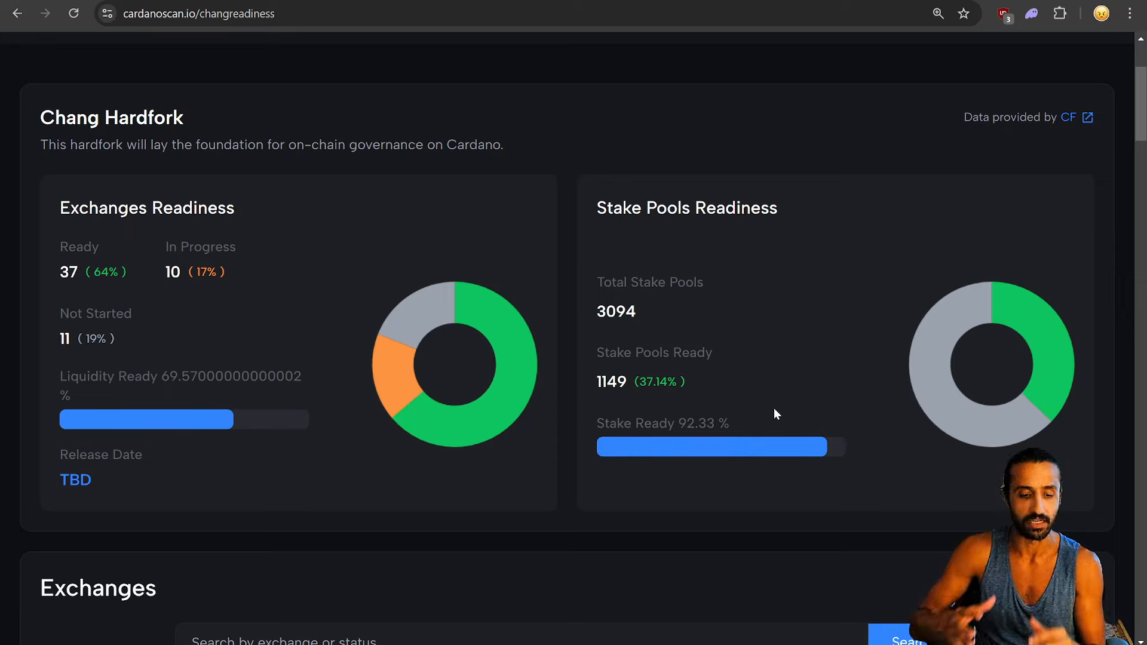
{"action": "scroll", "scroll_direction": "down", "scroll_amount": 3}
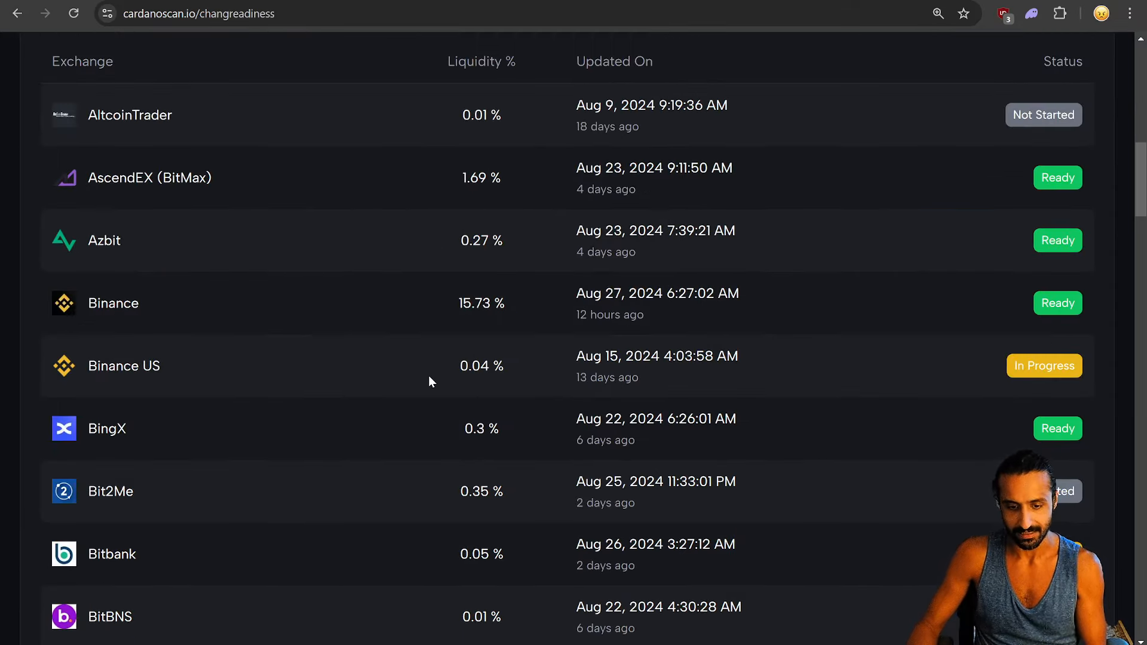
{"action": "scroll", "scroll_direction": "up", "scroll_amount": 3}
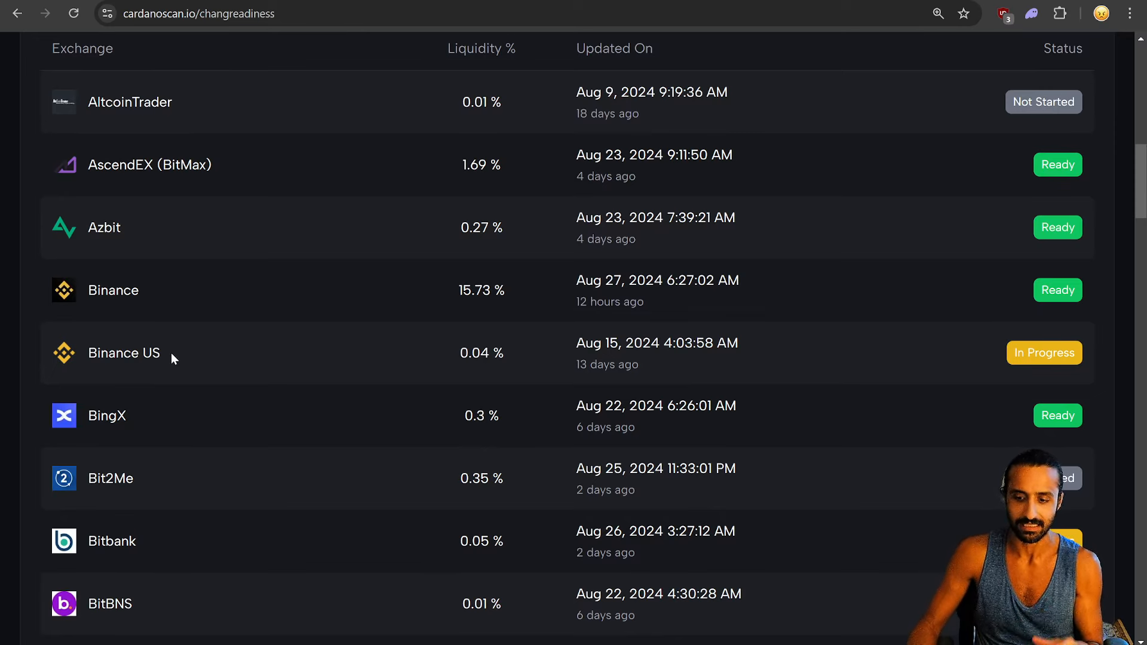
{"action": "scroll", "scroll_direction": "up", "scroll_amount": 3}
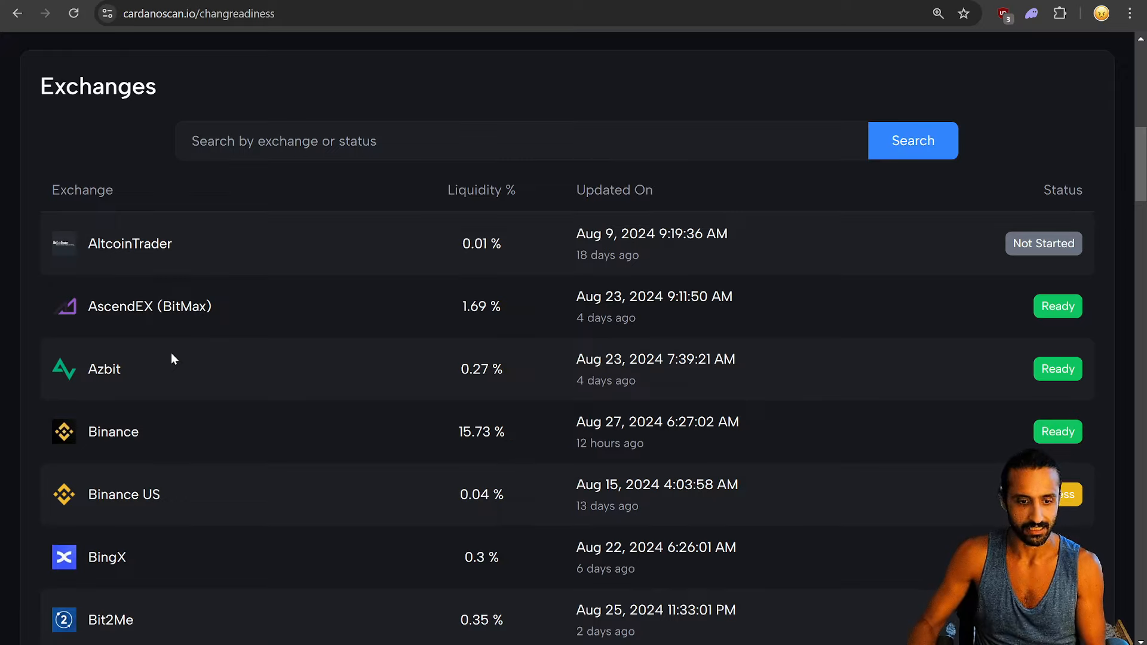
{"action": "scroll", "scroll_direction": "up", "scroll_amount": 3}
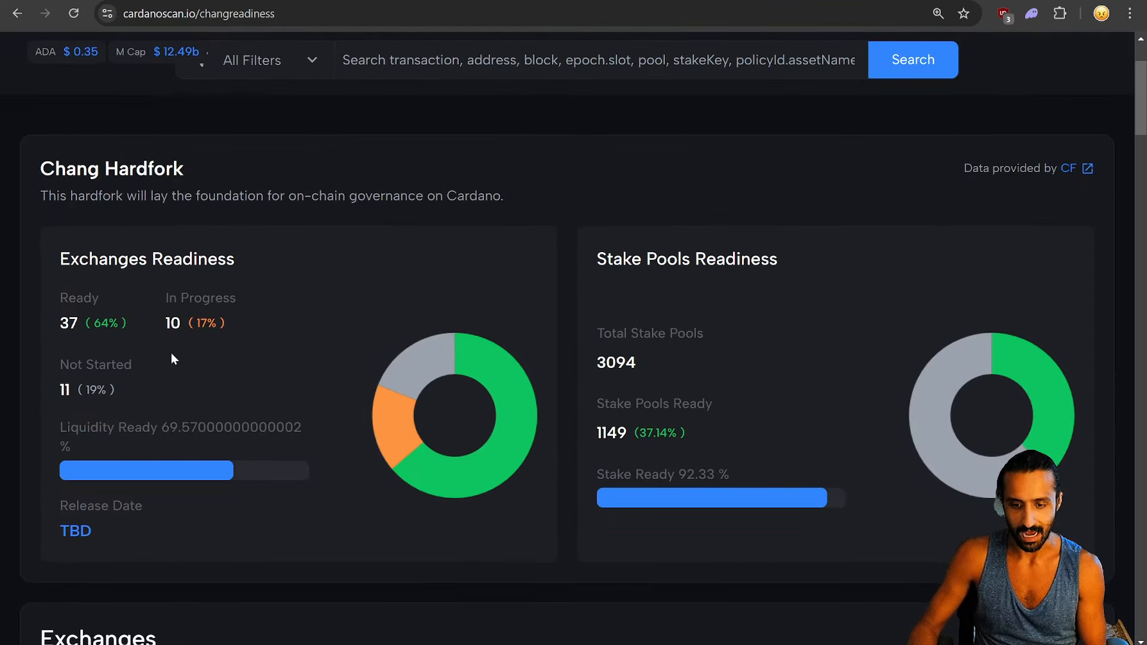
{"action": "scroll", "scroll_direction": "down", "scroll_amount": 3}
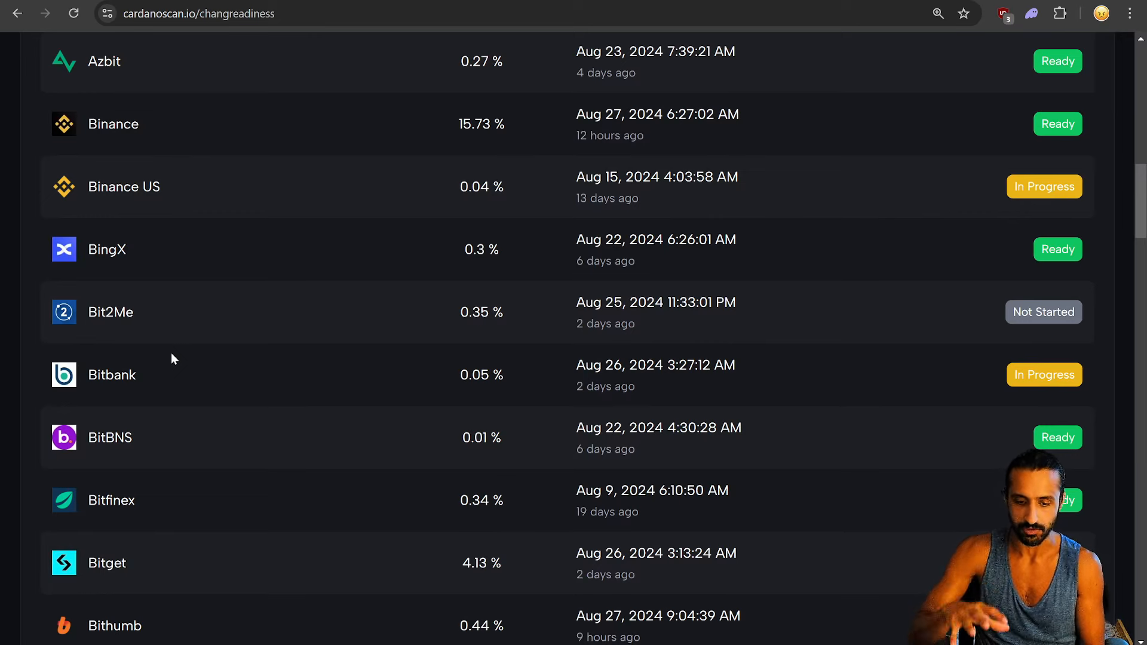
{"action": "scroll", "scroll_direction": "down", "scroll_amount": 3}
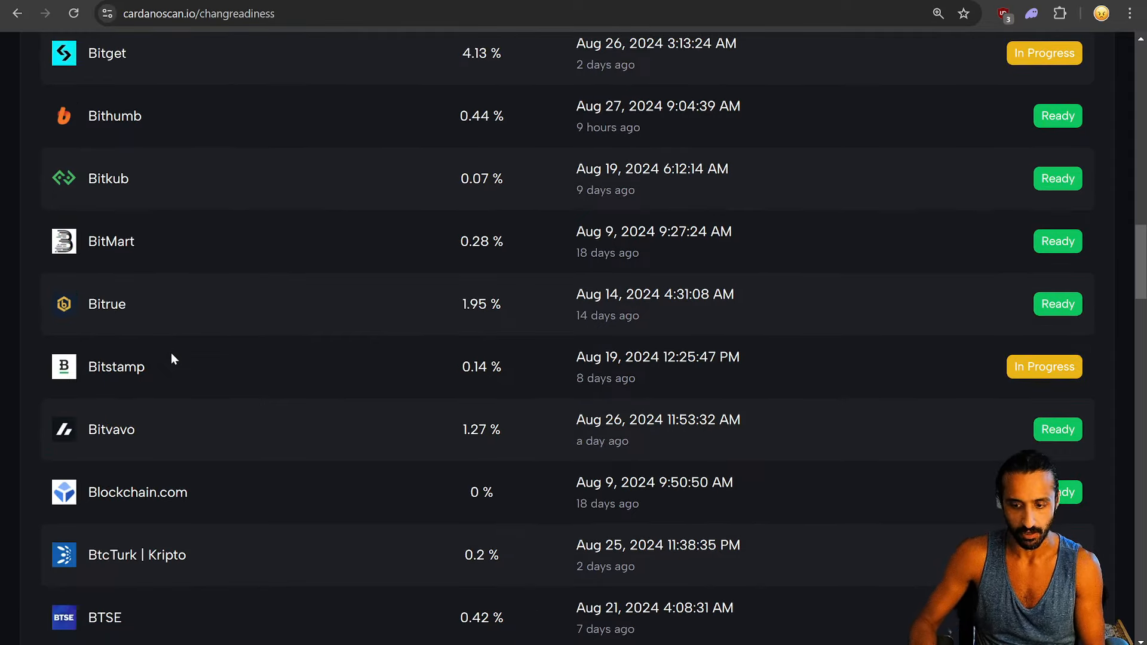
{"action": "scroll", "scroll_direction": "down", "scroll_amount": 3}
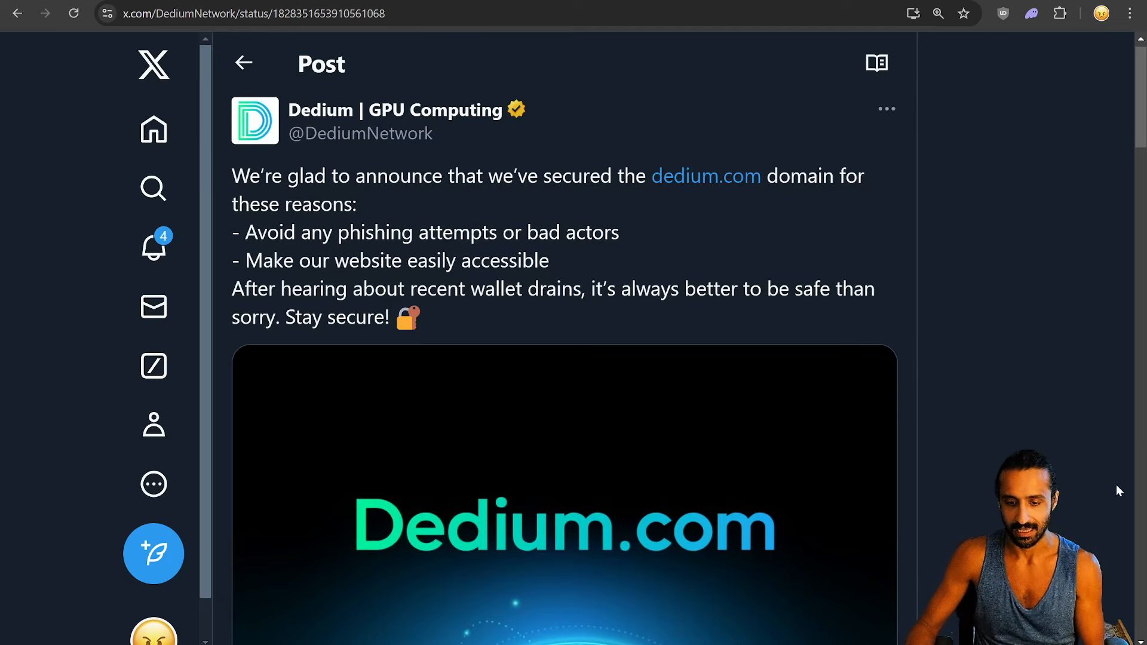
{"action": "scroll", "scroll_direction": "down", "scroll_amount": 3}
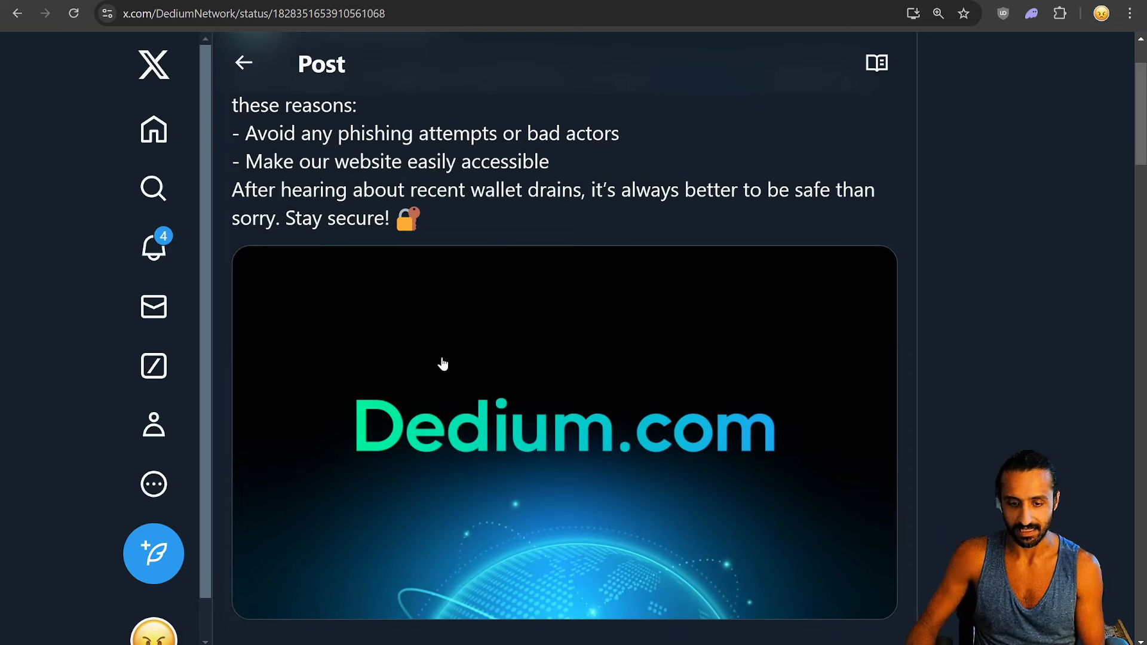
{"action": "scroll", "scroll_direction": "up", "scroll_amount": 3}
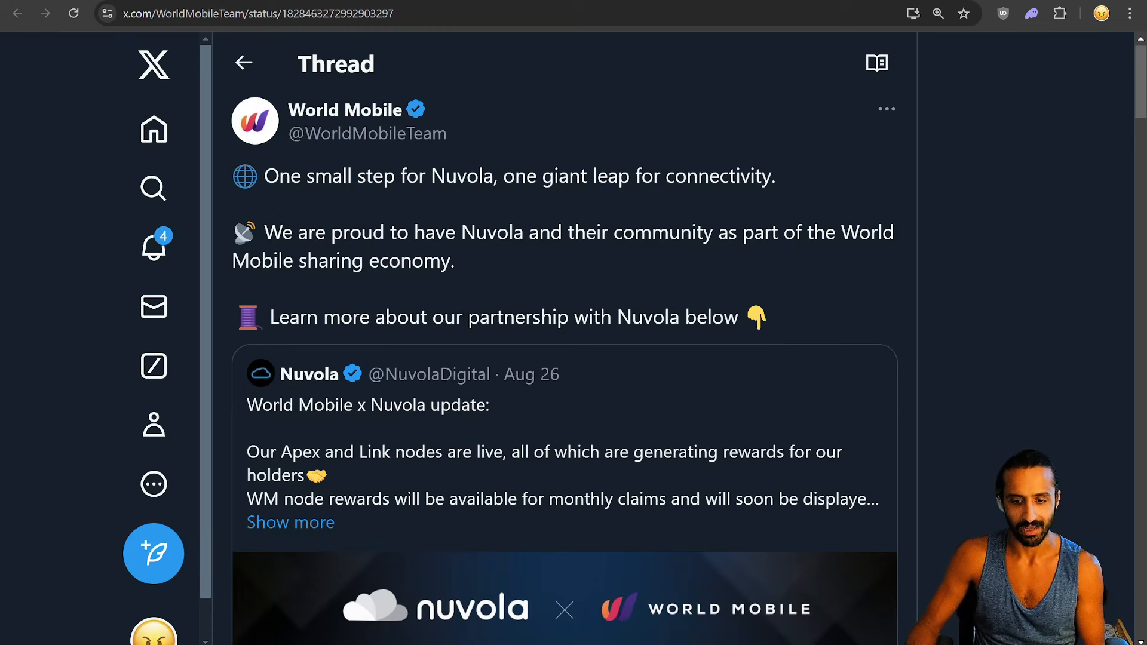
{"action": "mouse_move", "coordinate": [1109, 225]}
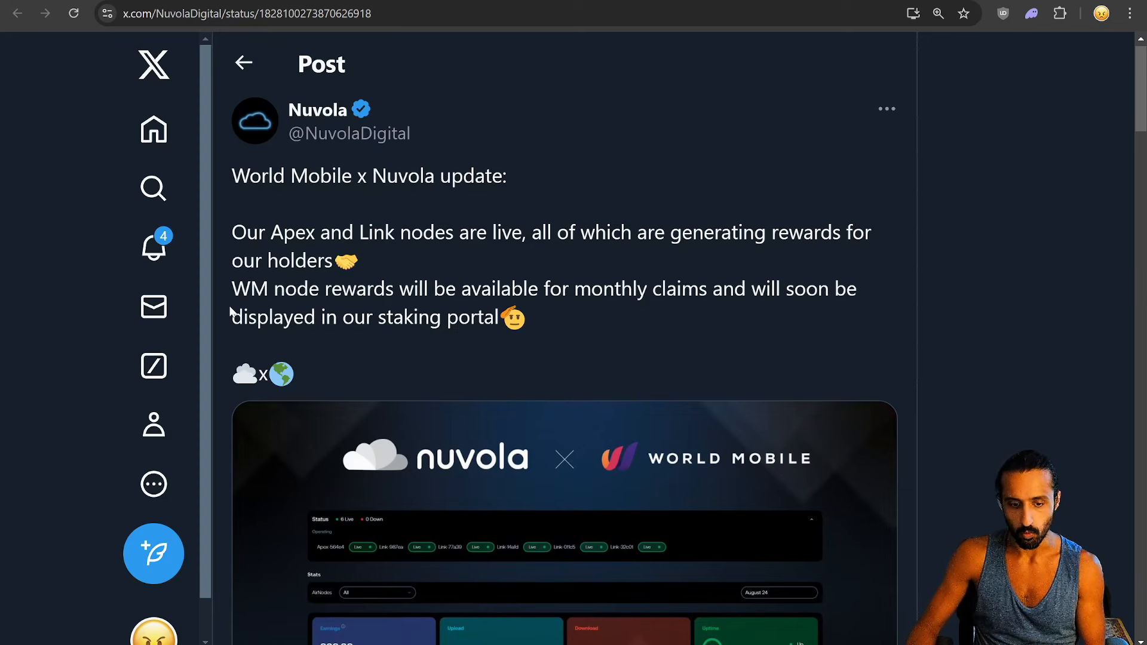
{"action": "mouse_move", "coordinate": [544, 307]}
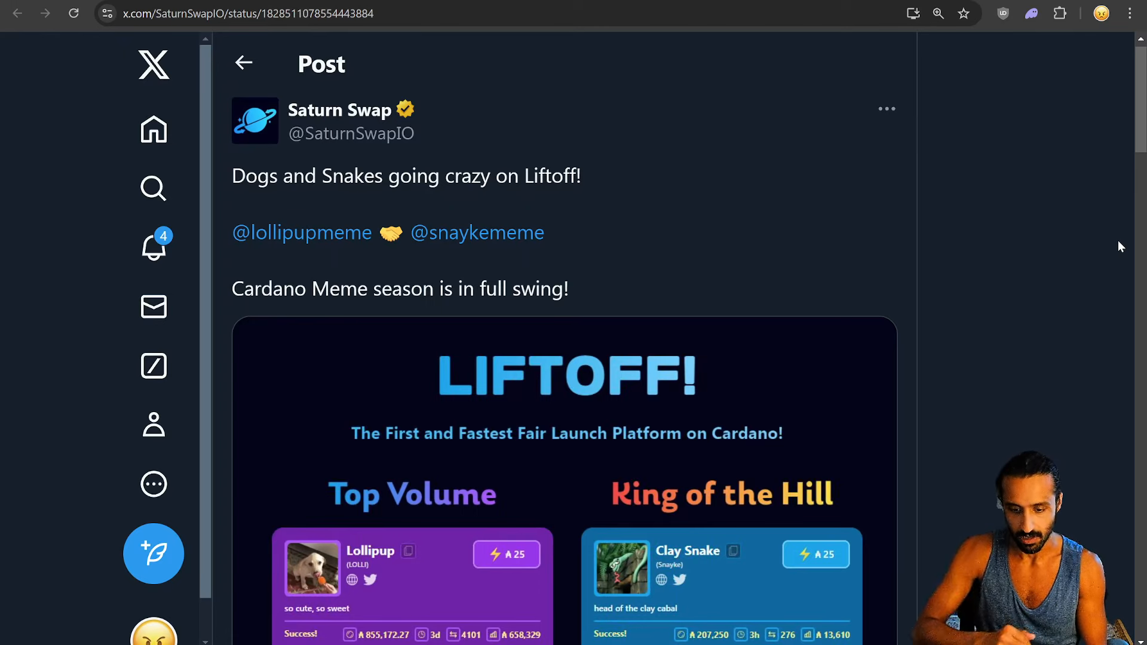
Scroll through Saturn Swap's Liftoff post and its Lollipup and Clay Snake stats
{"action": "scroll", "scroll_direction": "down", "scroll_amount": 3}
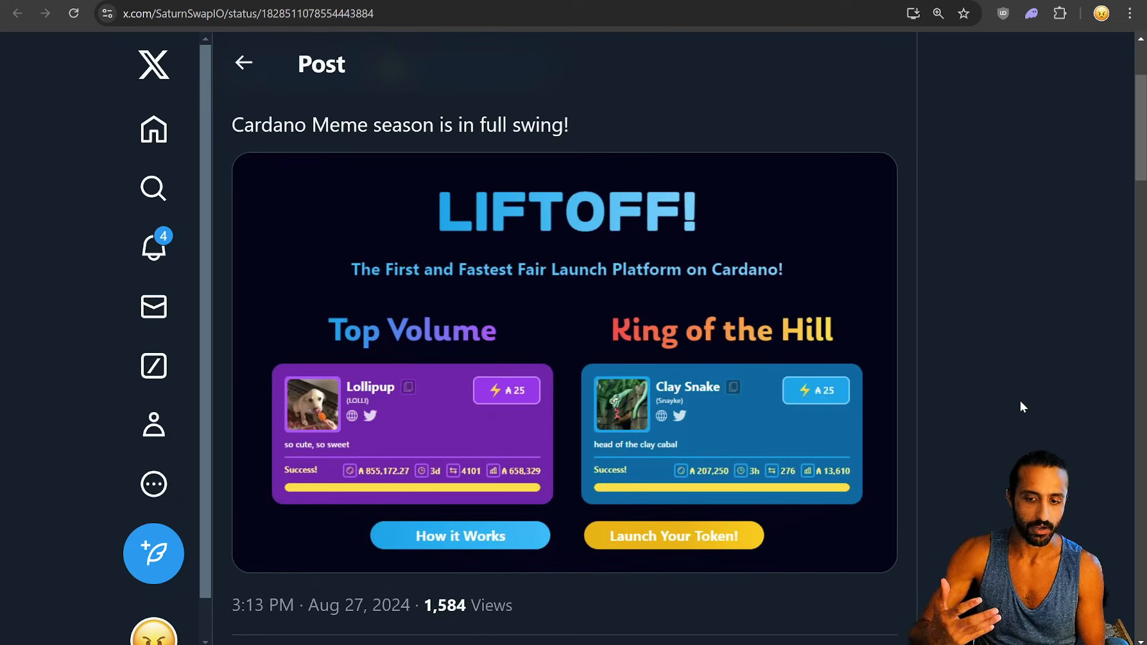
{"action": "scroll", "scroll_direction": "up", "scroll_amount": 3}
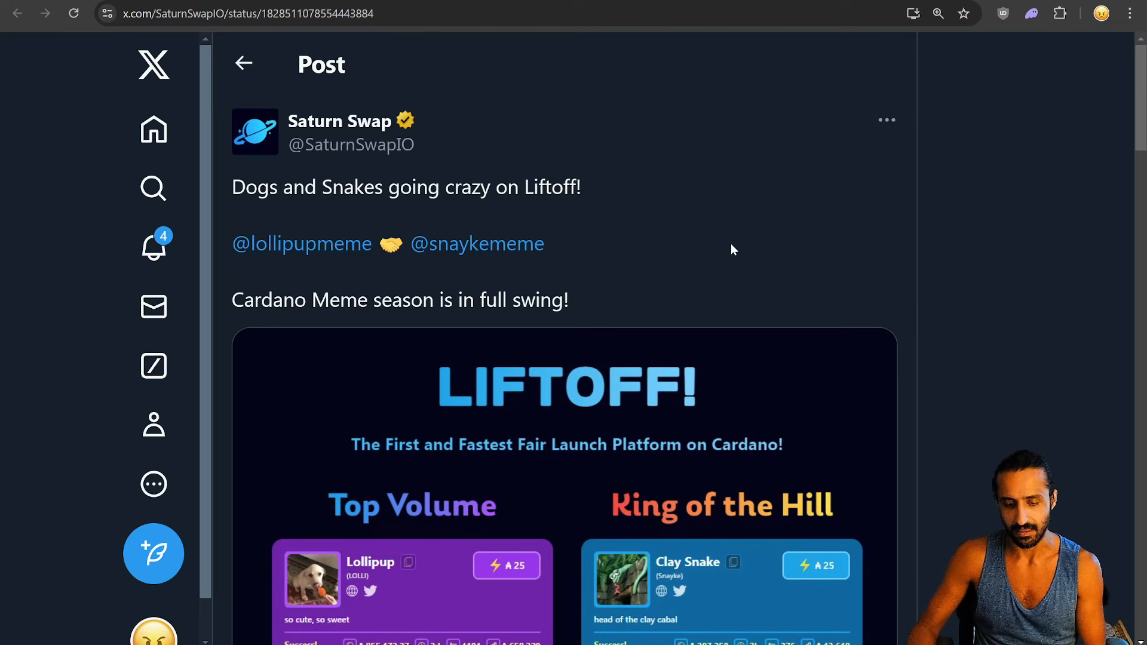
{"action": "mouse_move", "coordinate": [339, 121]}
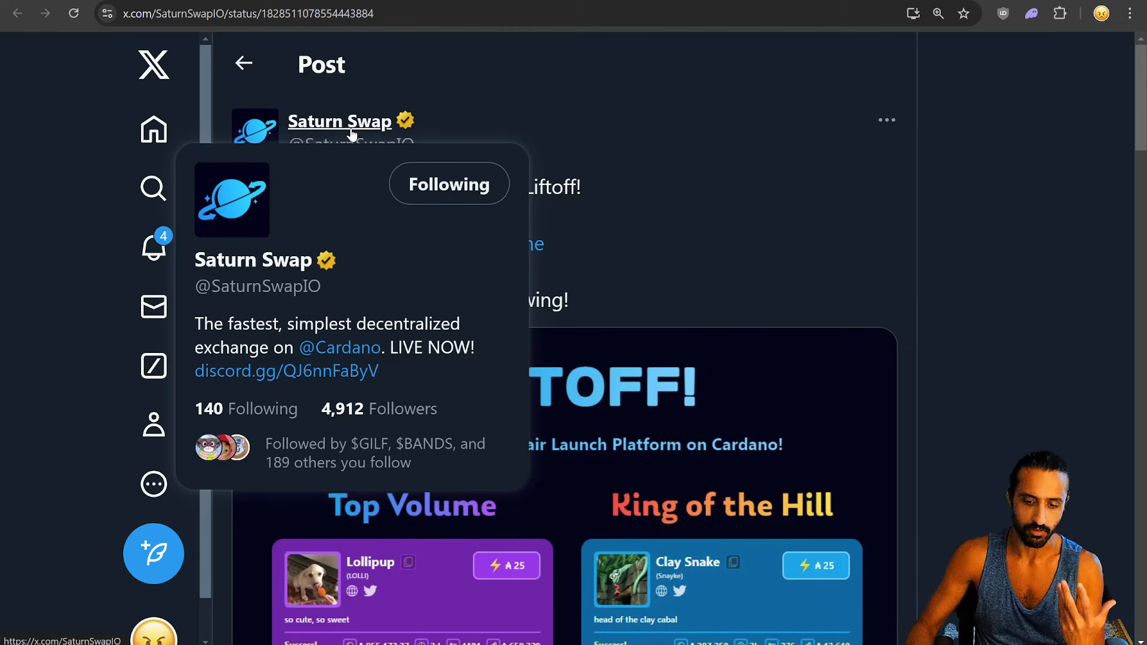
{"action": "mouse_move", "coordinate": [1056, 291]}
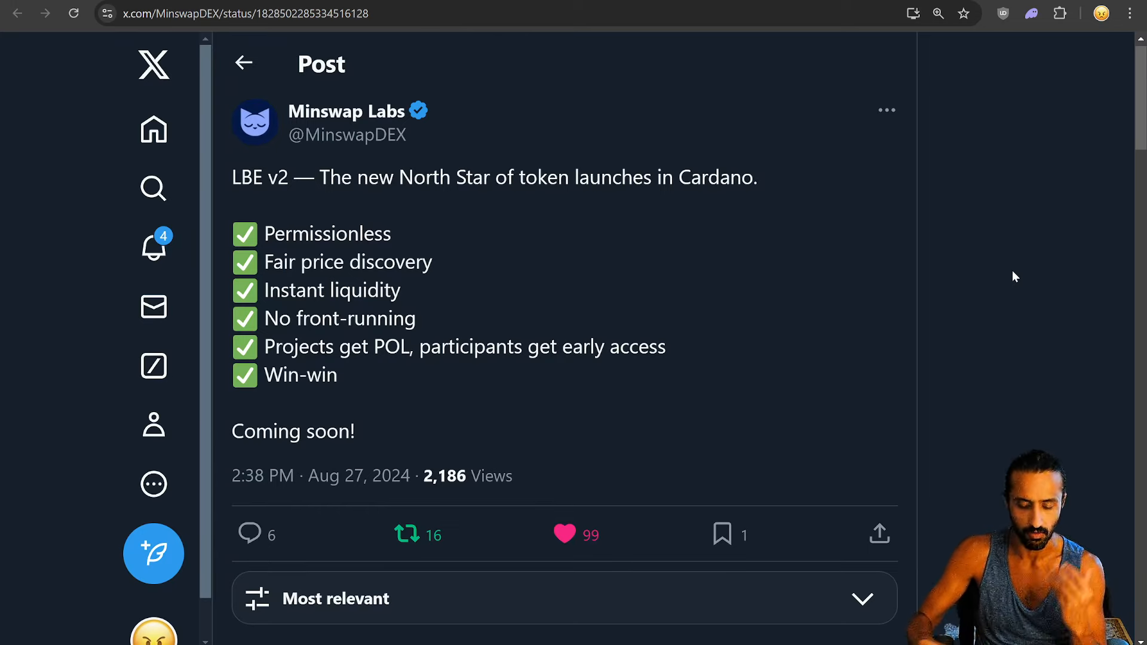
{"action": "mouse_move", "coordinate": [509, 366]}
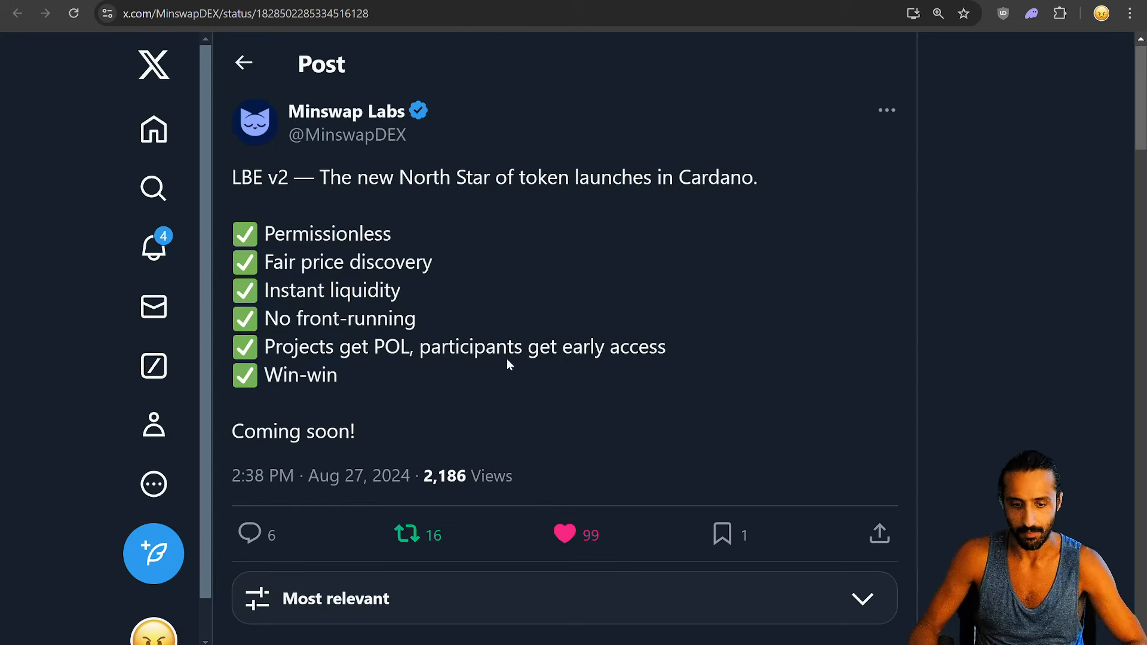
{"action": "mouse_move", "coordinate": [446, 213]}
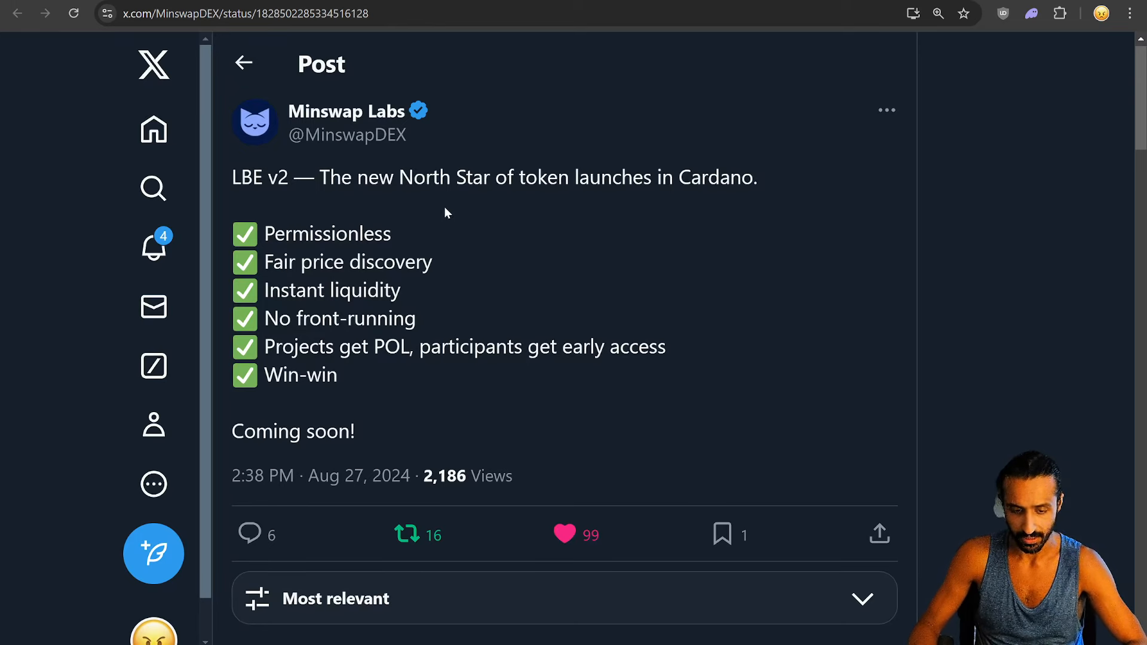
{"action": "mouse_move", "coordinate": [585, 229]}
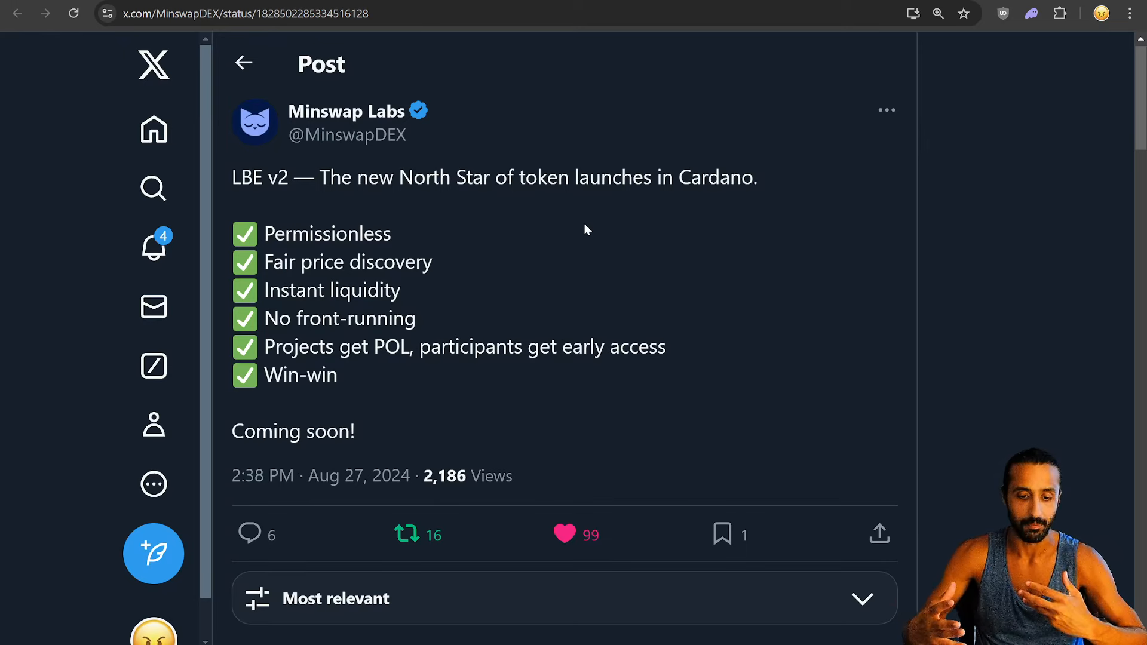
{"action": "mouse_move", "coordinate": [570, 234]}
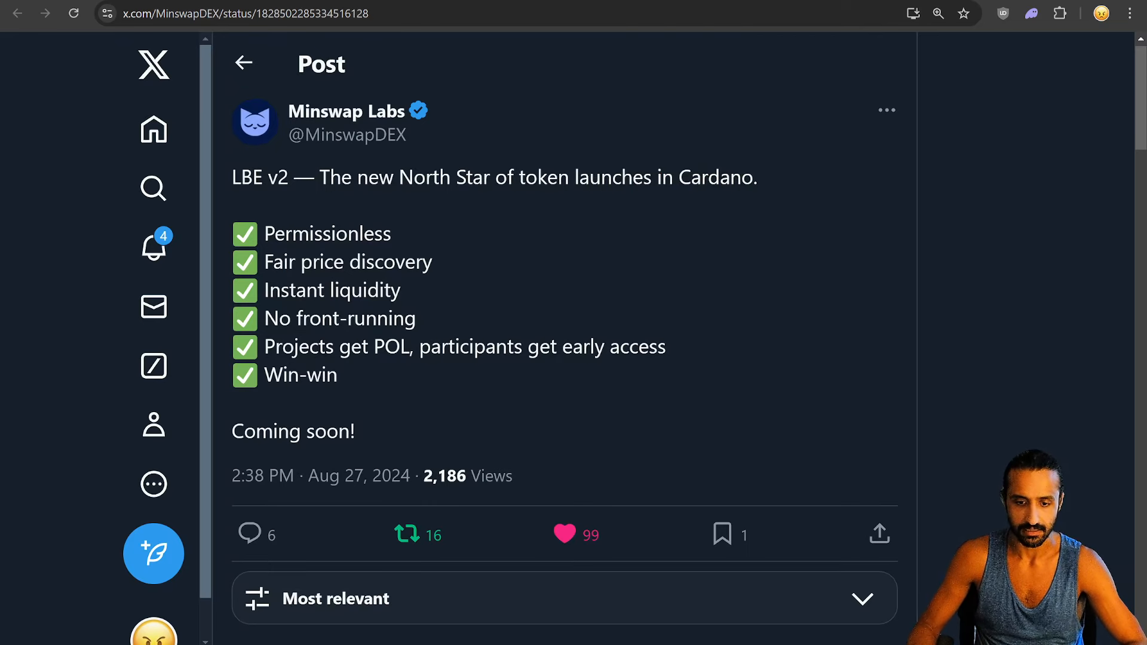
{"action": "mouse_move", "coordinate": [657, 312]}
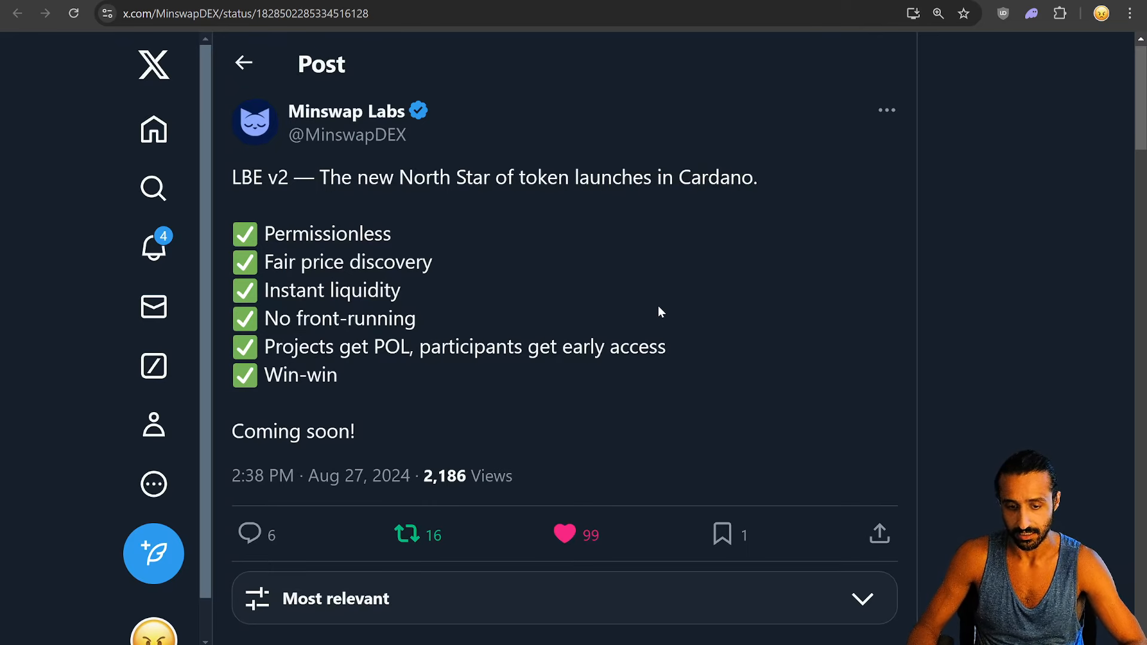
{"action": "mouse_move", "coordinate": [598, 304]}
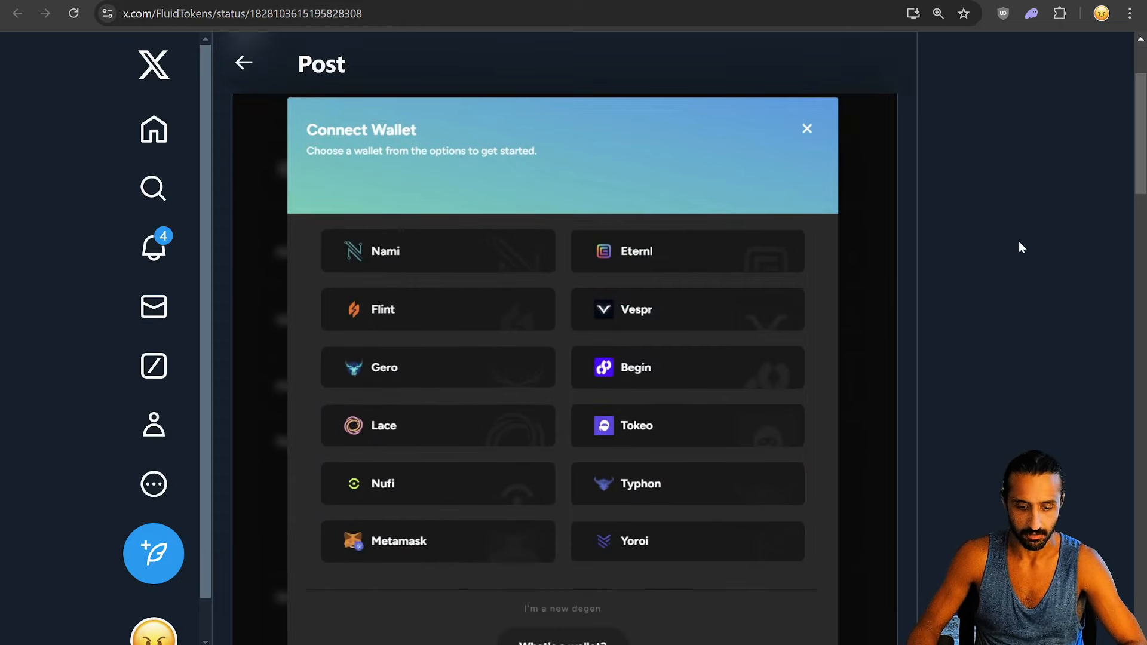
{"action": "mouse_move", "coordinate": [621, 431]}
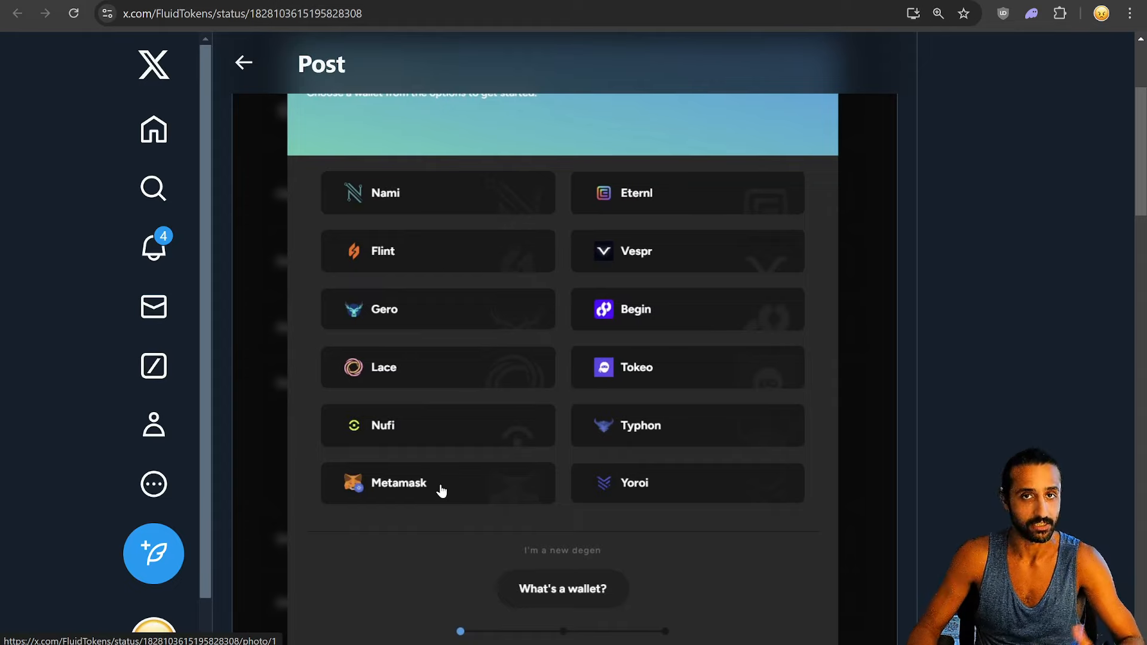
Scroll up through the FluidTokens post's Connect Wallet image
{"action": "scroll", "scroll_direction": "up", "scroll_amount": 3}
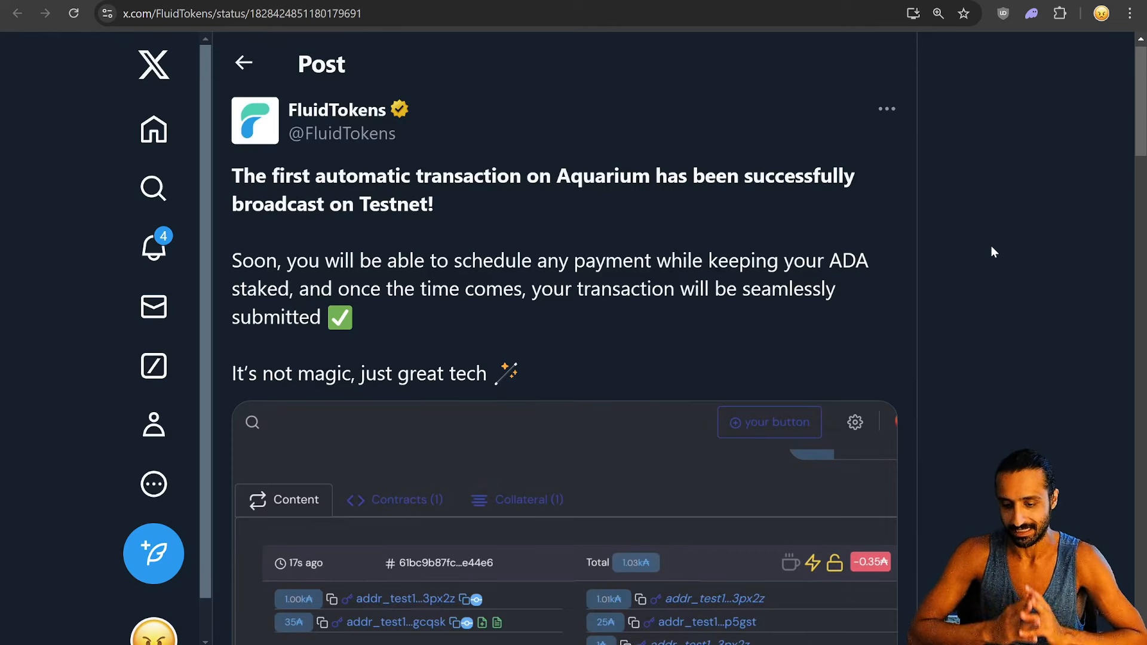
{"action": "mouse_move", "coordinate": [959, 313]}
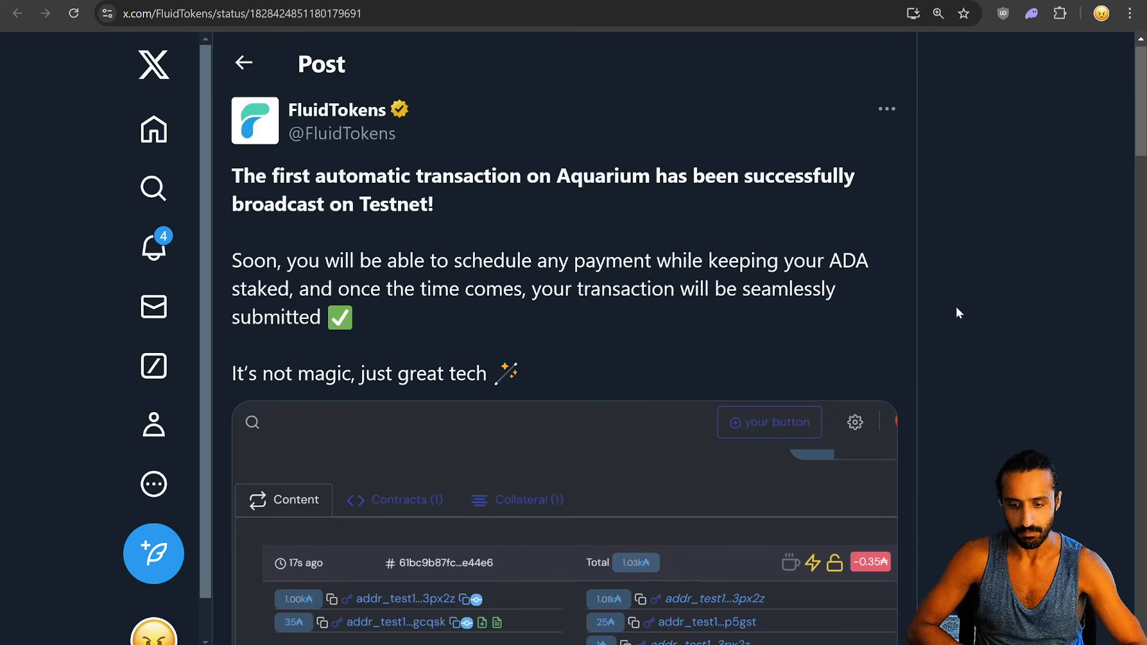
{"action": "mouse_move", "coordinate": [1002, 402]}
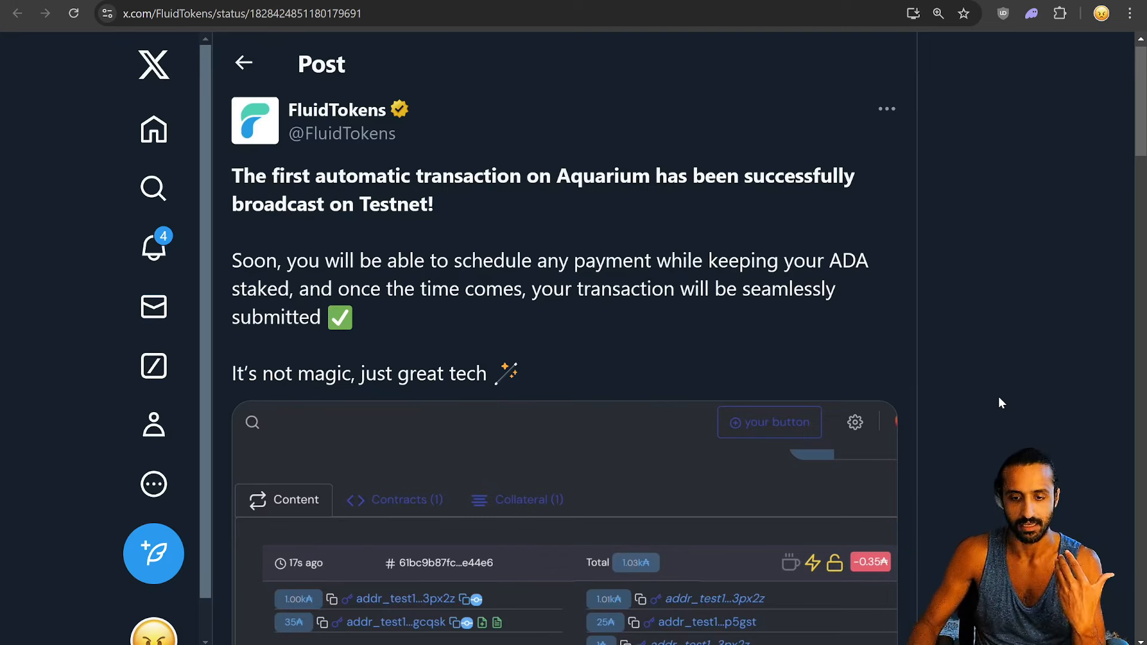
{"action": "mouse_move", "coordinate": [822, 124]}
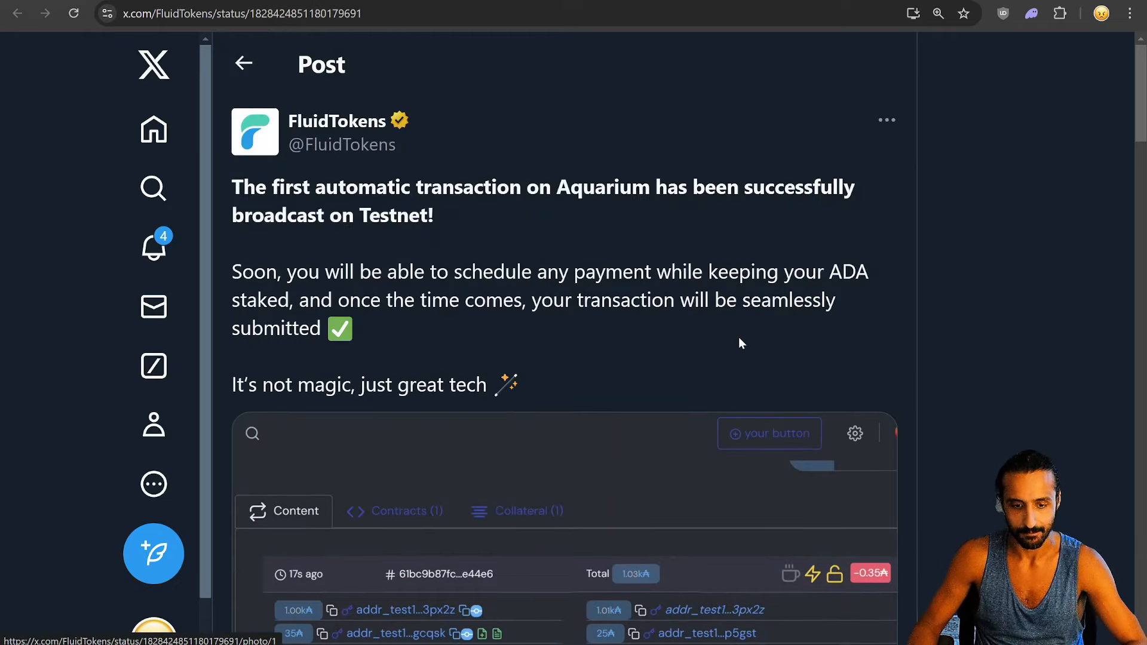
{"action": "mouse_move", "coordinate": [453, 226]}
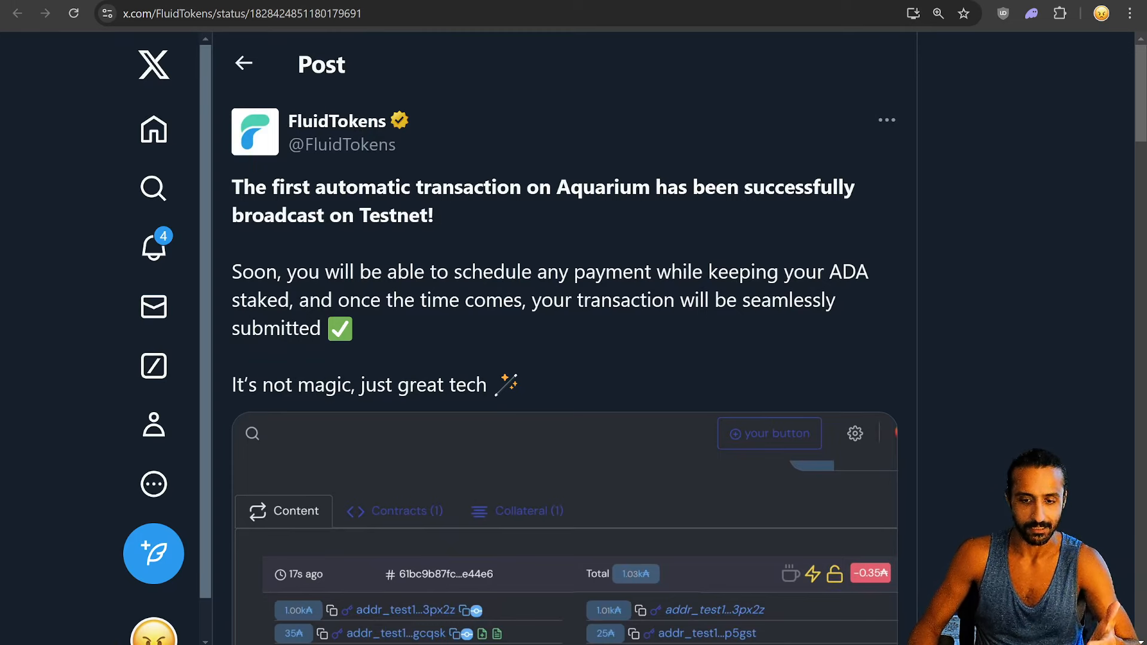
{"action": "mouse_move", "coordinate": [653, 235]}
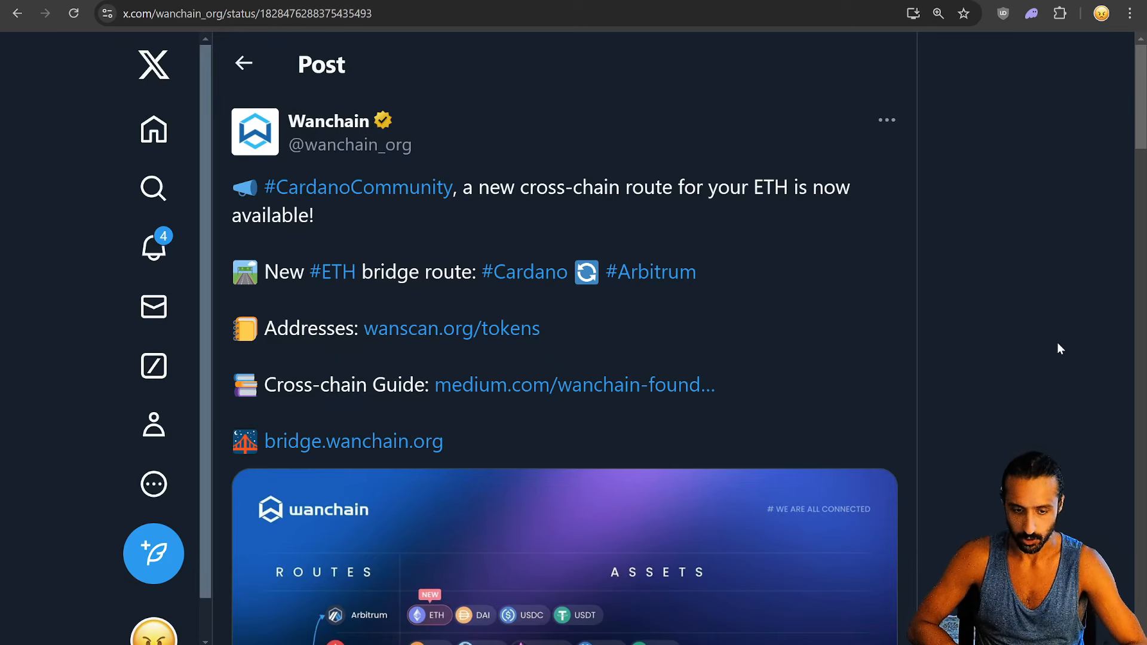
{"action": "mouse_move", "coordinate": [1033, 429]}
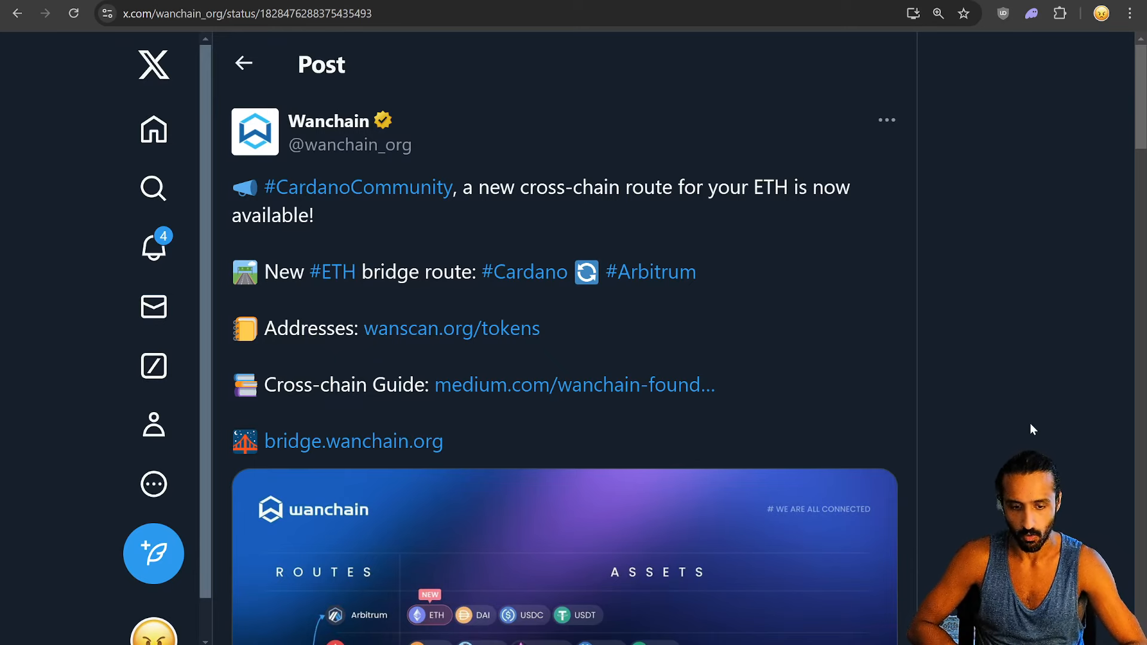
Scroll down through Wanchain's full-size map of Cardano bridge routes and assets
{"action": "scroll", "scroll_direction": "down", "scroll_amount": 3}
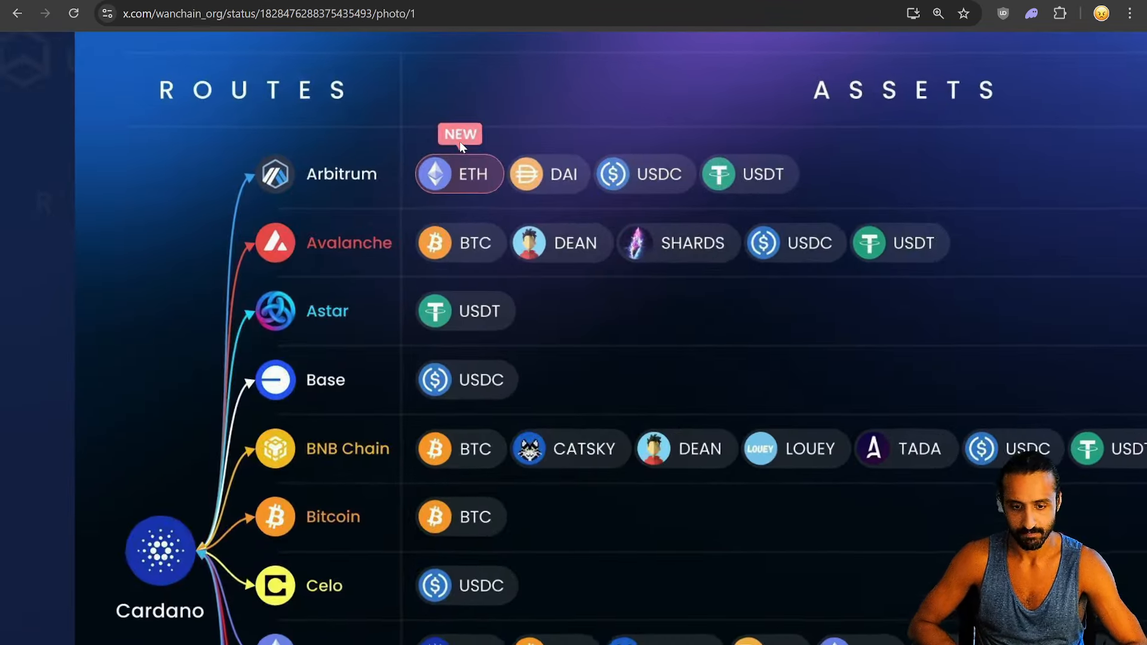
{"action": "scroll", "scroll_direction": "down", "scroll_amount": 3}
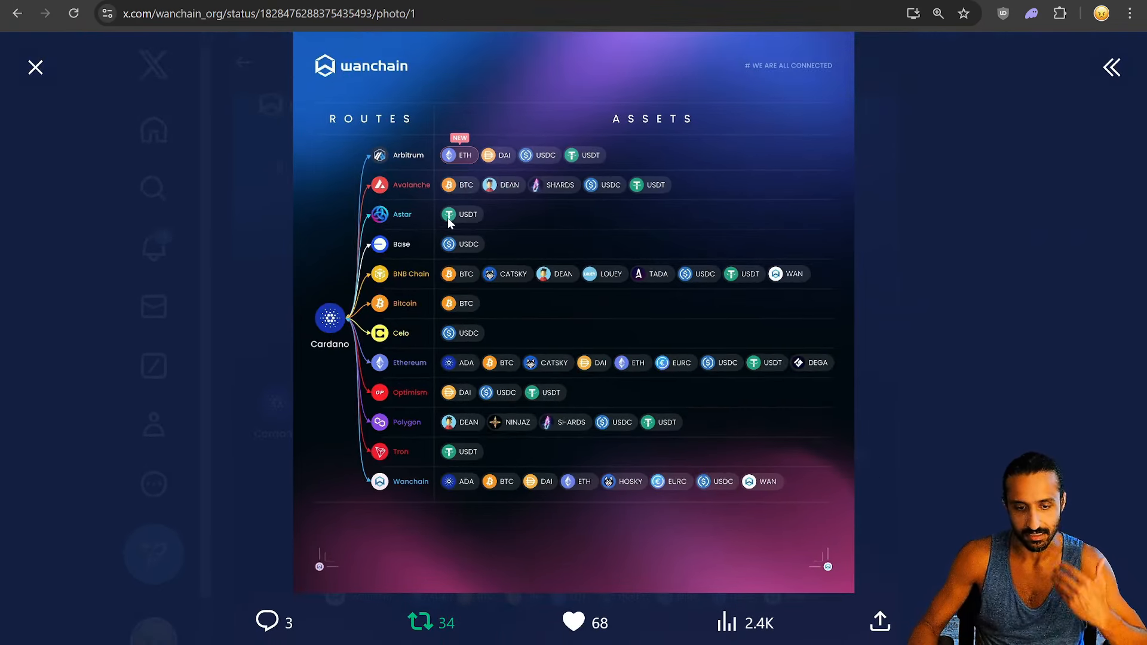
{"action": "mouse_move", "coordinate": [36, 66]}
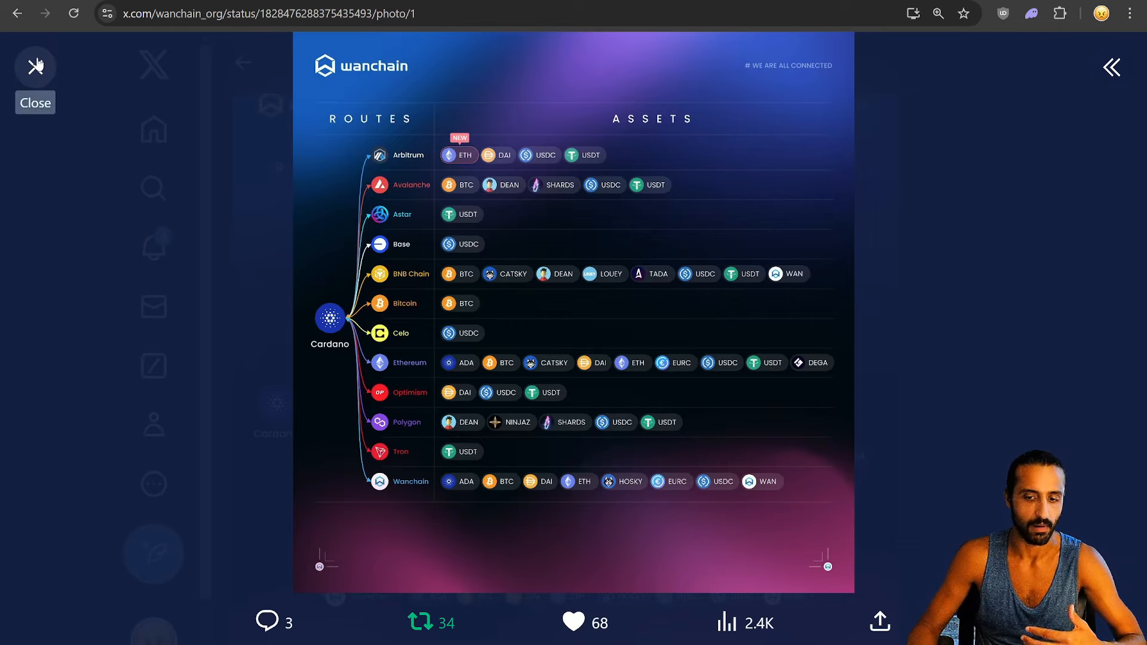
Close the photo viewer, scroll up, and highlight 'cross-chain' in the post text
{"action": "left_click", "coordinate": [35, 65]}
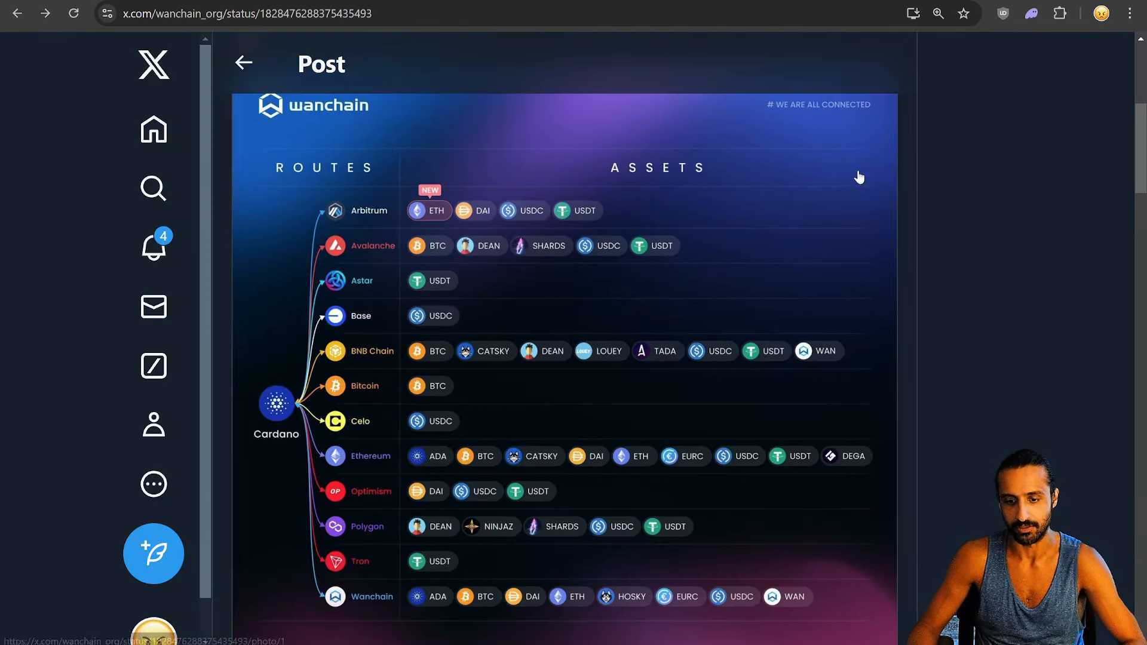
{"action": "scroll", "scroll_direction": "up", "scroll_amount": 3}
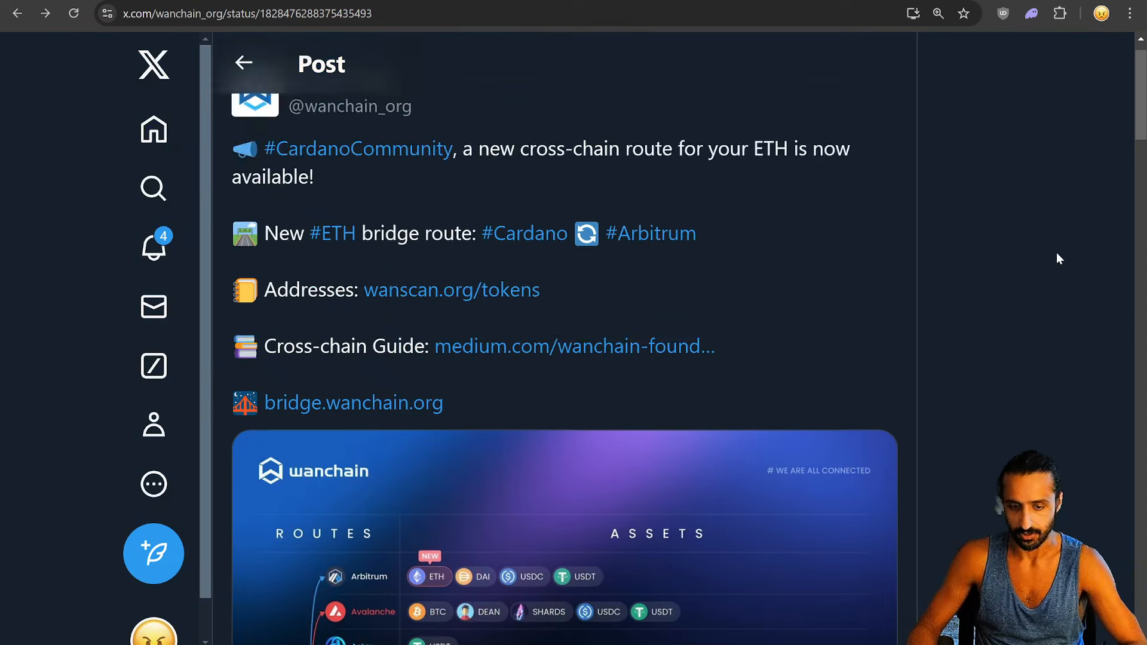
{"action": "scroll", "scroll_direction": "up", "scroll_amount": 3}
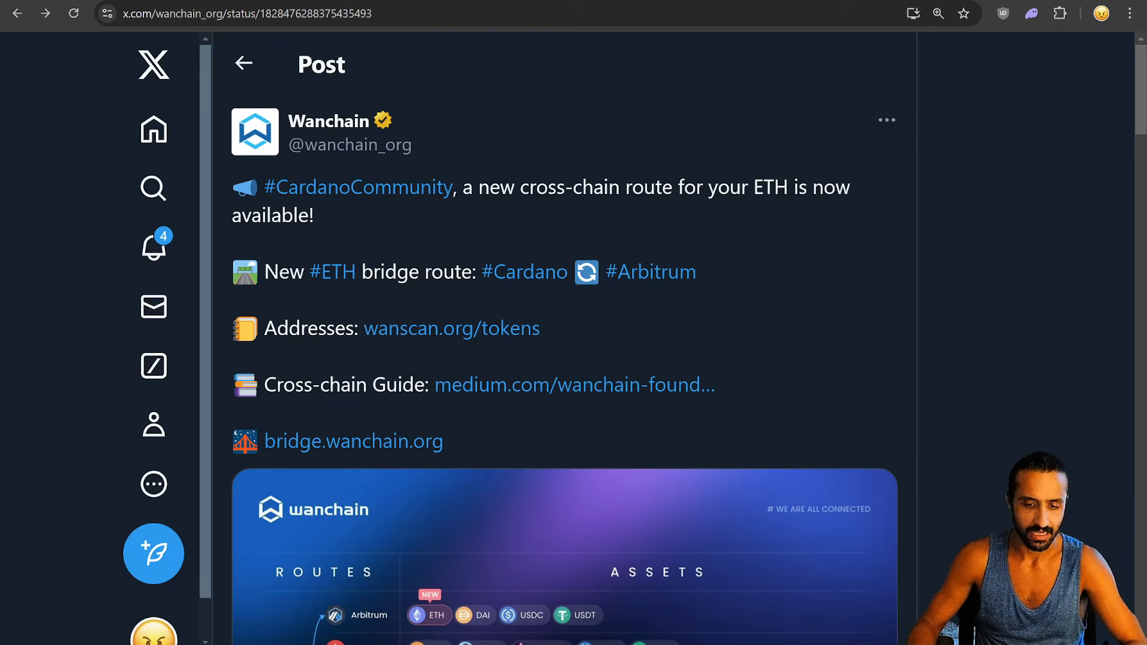
{"action": "mouse_move", "coordinate": [657, 172]}
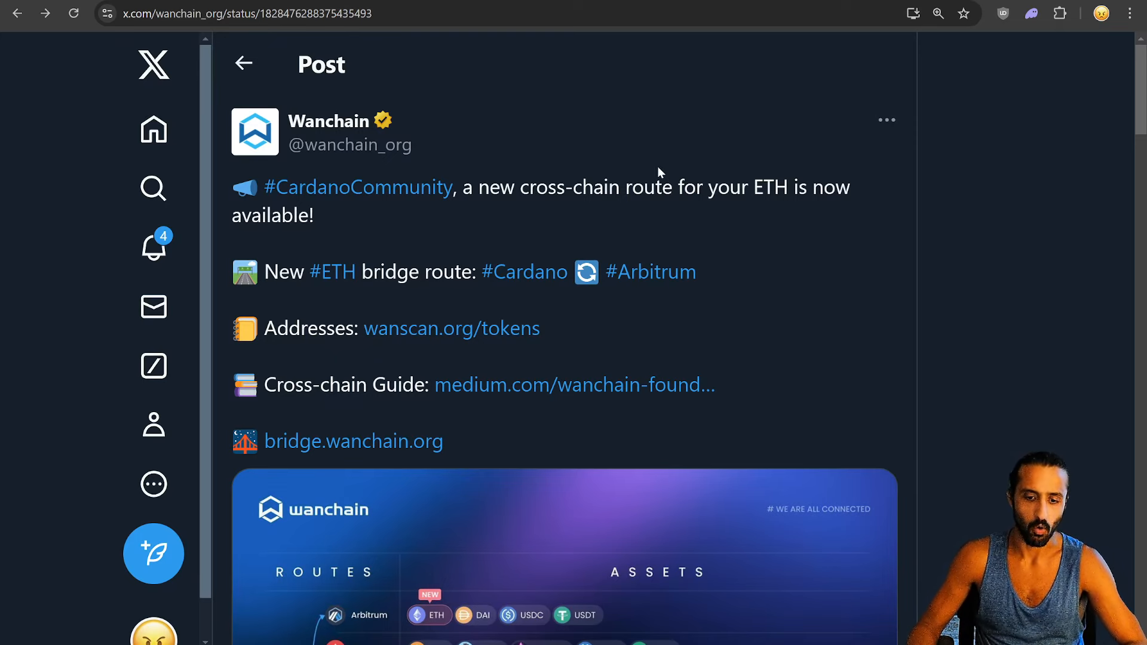
{"action": "double_click", "coordinate": [568, 187]}
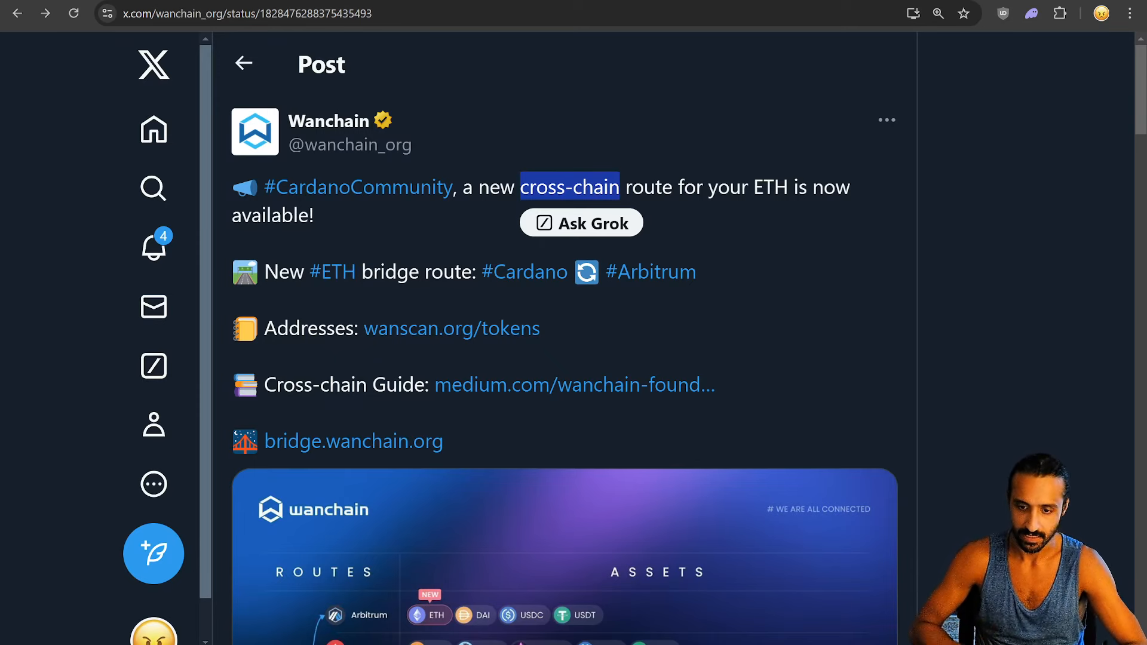
{"action": "mouse_move", "coordinate": [600, 223]}
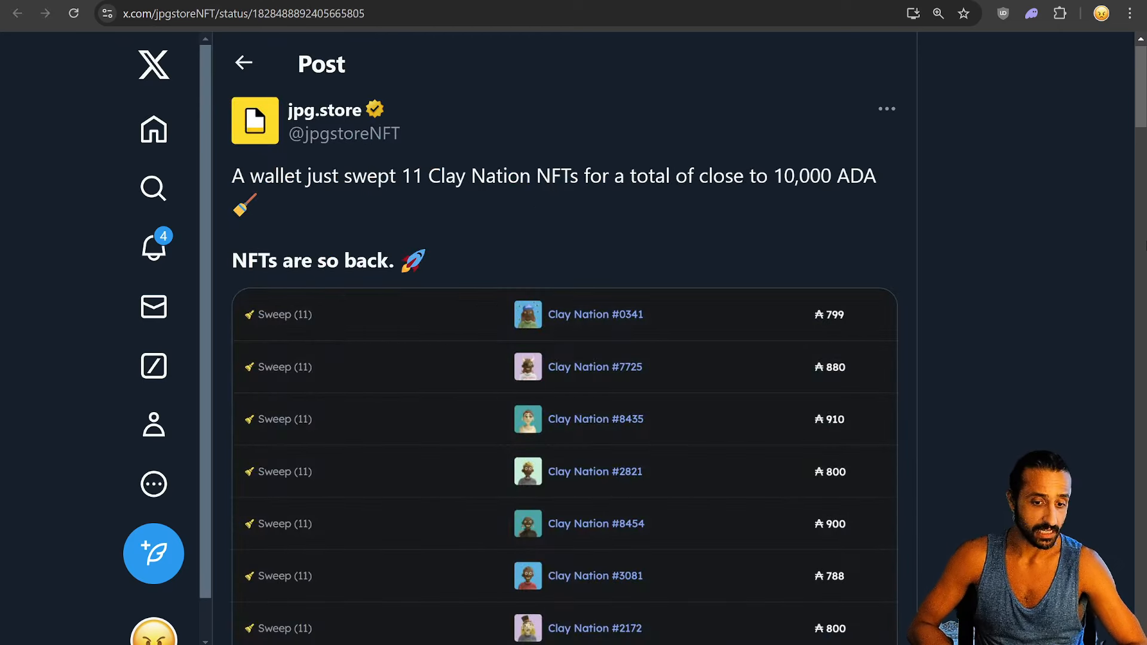
{"action": "mouse_move", "coordinate": [974, 176]}
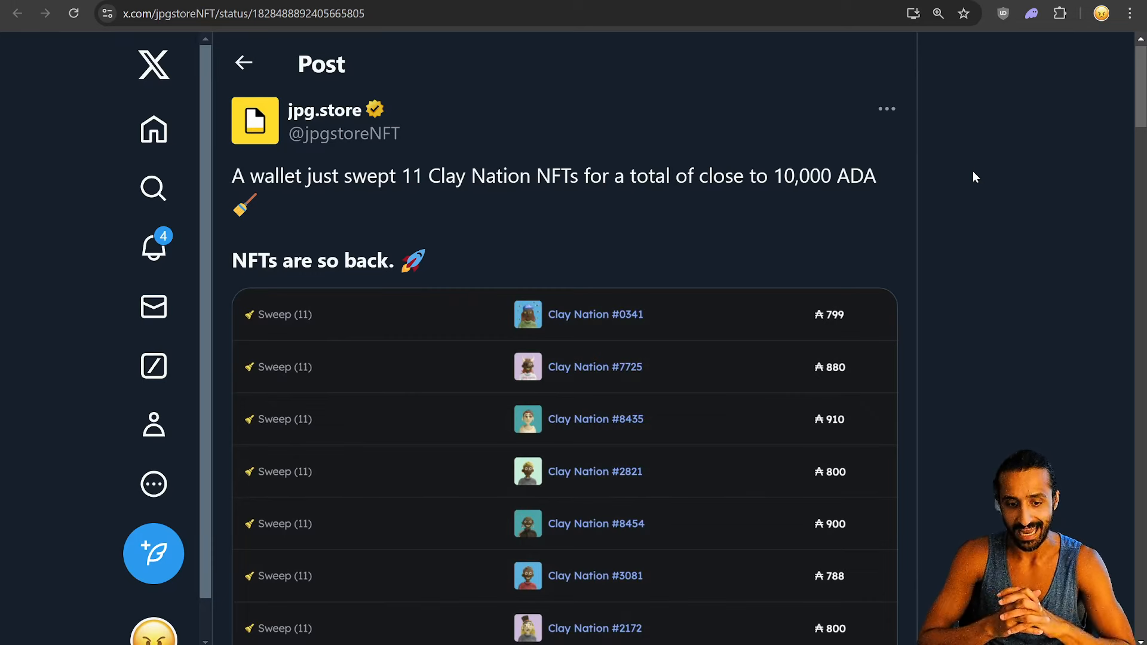
{"action": "mouse_move", "coordinate": [1063, 381]}
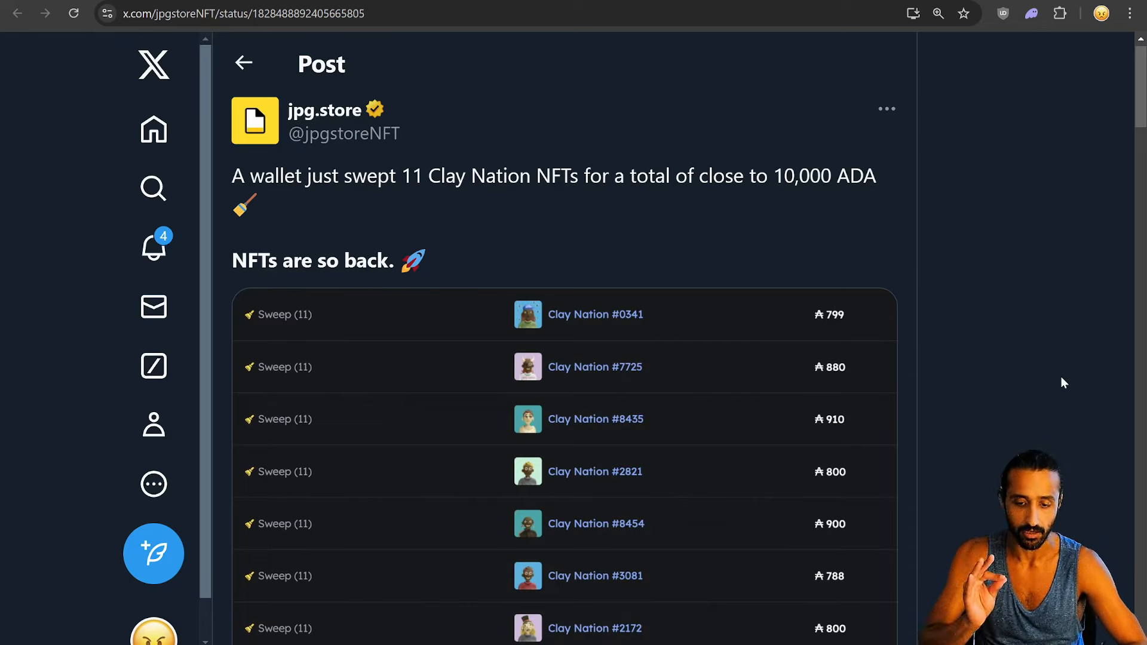
Scroll through the jpg.store post on the 11 Clay Nation NFT sweep
{"action": "scroll", "scroll_direction": "up", "scroll_amount": 3}
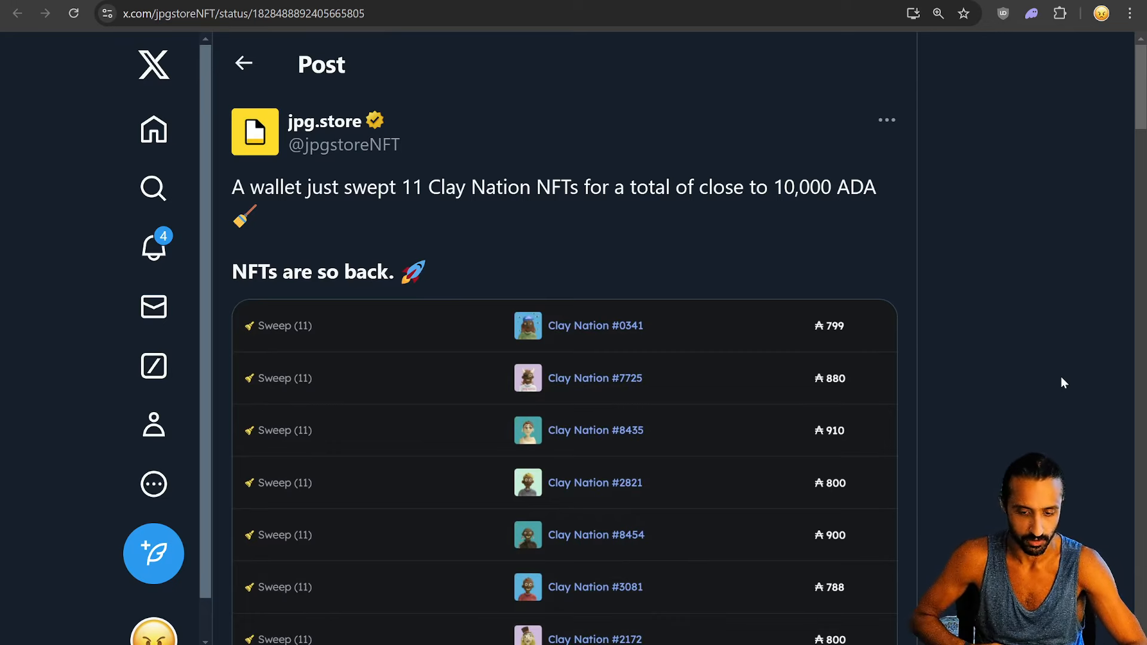
{"action": "mouse_move", "coordinate": [1036, 416]}
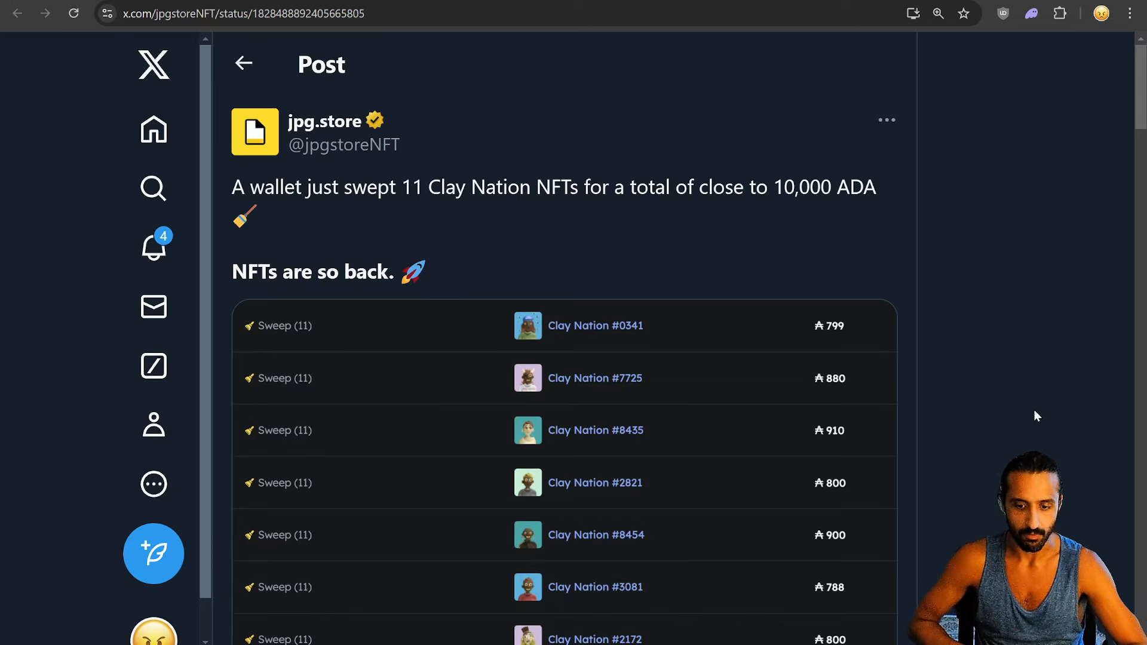
{"action": "mouse_move", "coordinate": [1026, 412]}
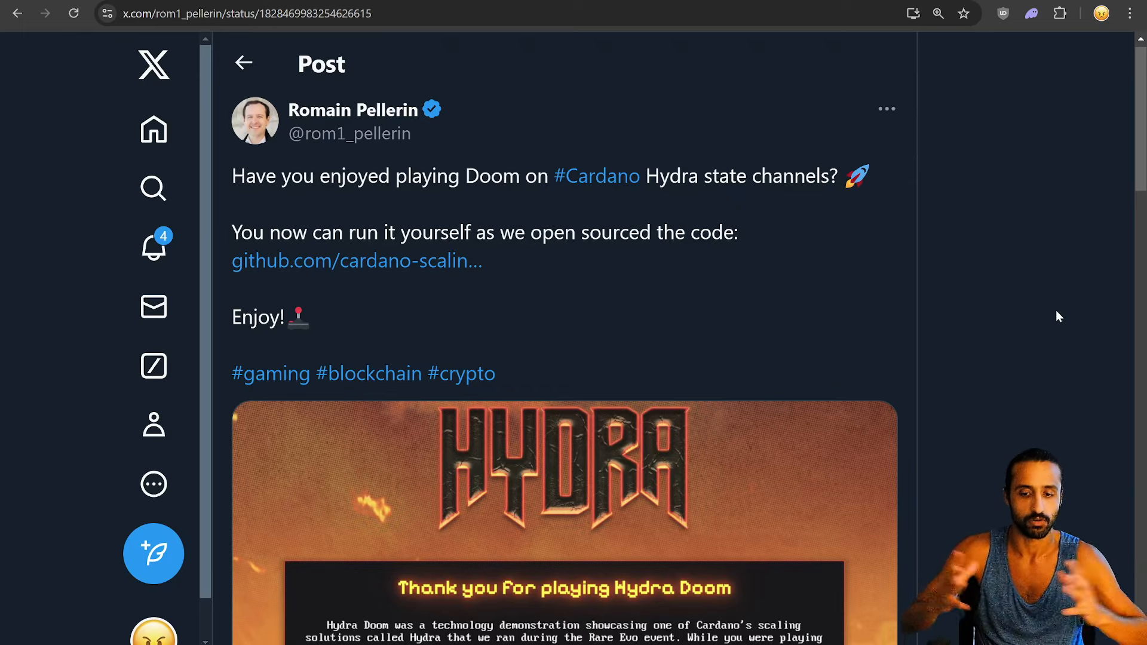
{"action": "mouse_move", "coordinate": [810, 310]}
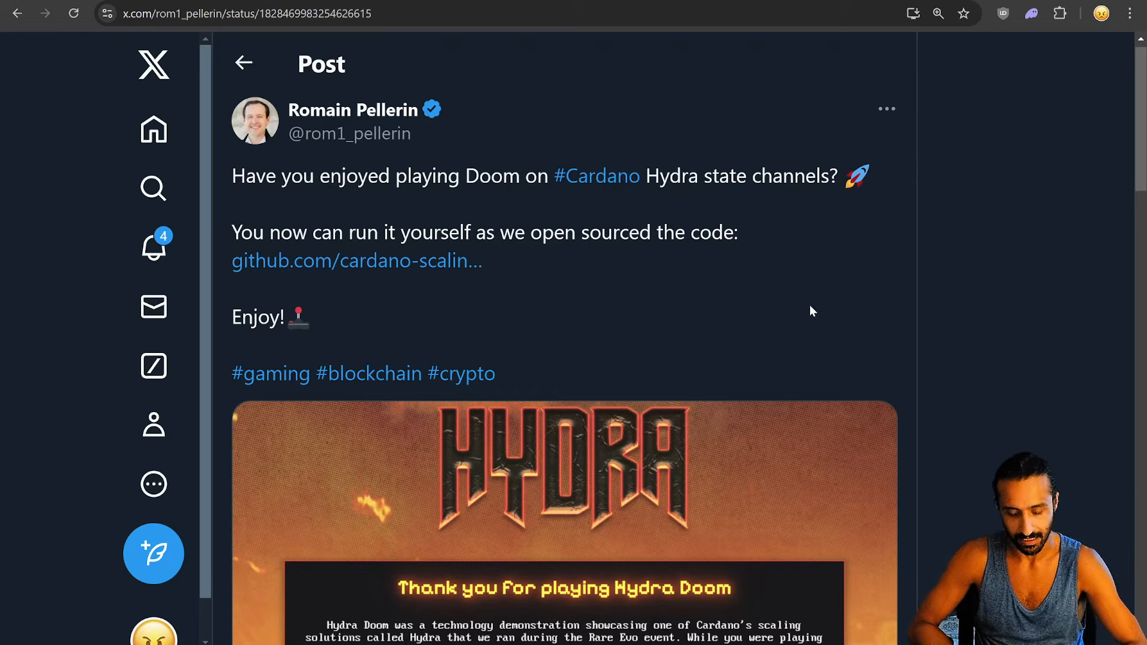
Scroll through the Hydra Doom open-source announcement image
{"action": "scroll", "scroll_direction": "down", "scroll_amount": 3}
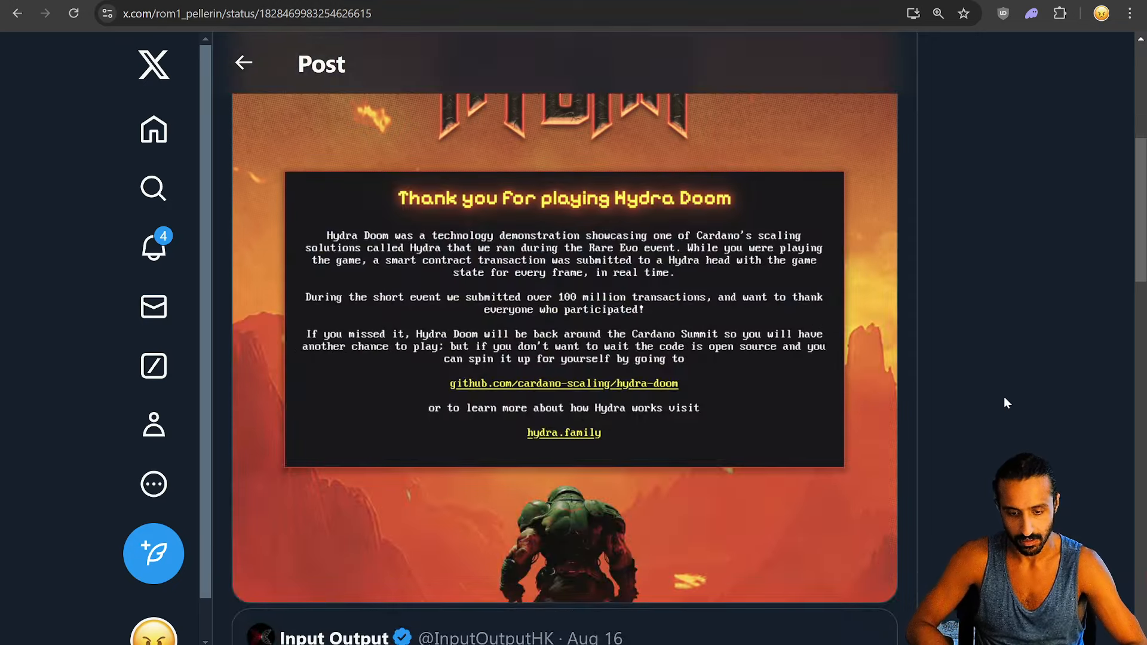
{"action": "scroll", "scroll_direction": "up", "scroll_amount": 3}
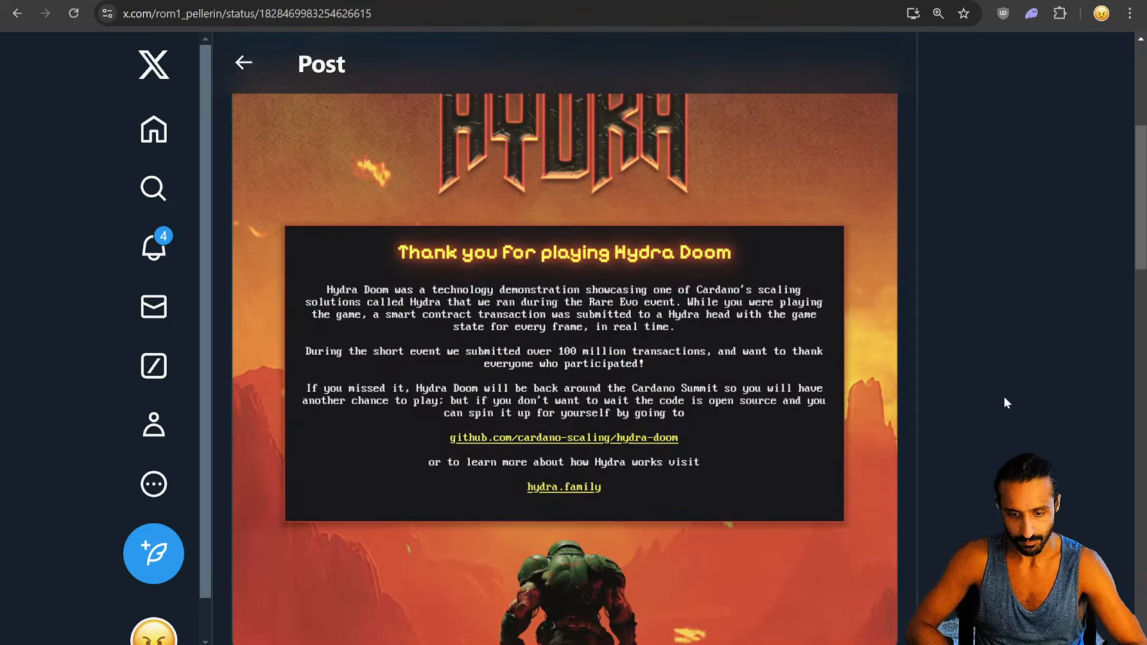
{"action": "mouse_move", "coordinate": [532, 371]}
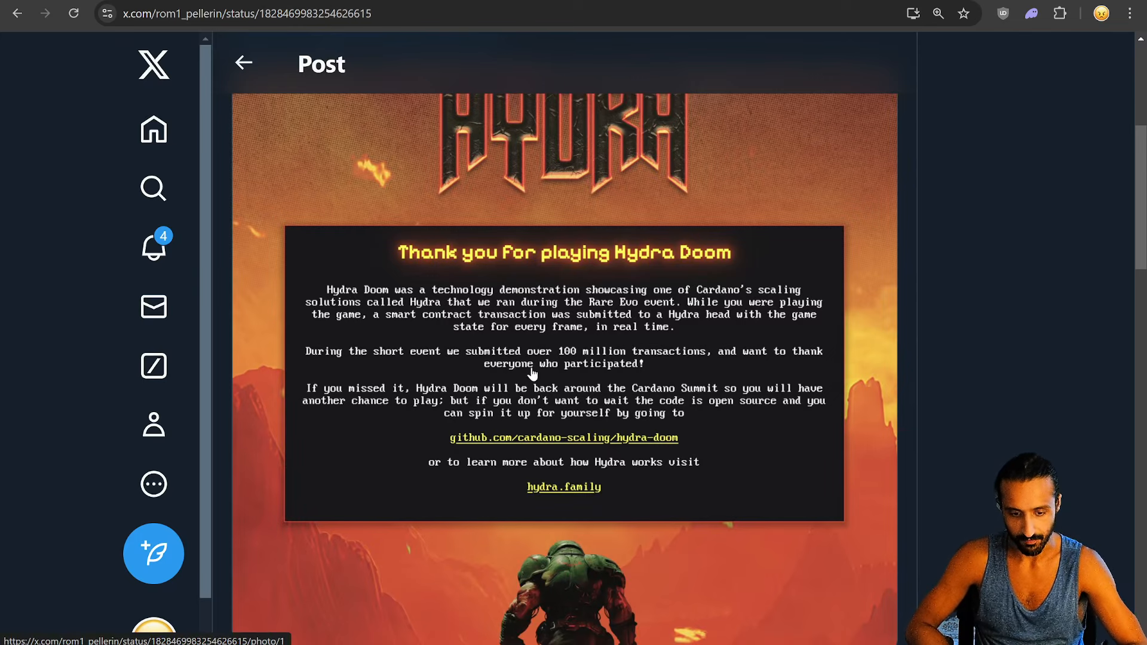
{"action": "mouse_move", "coordinate": [581, 362]}
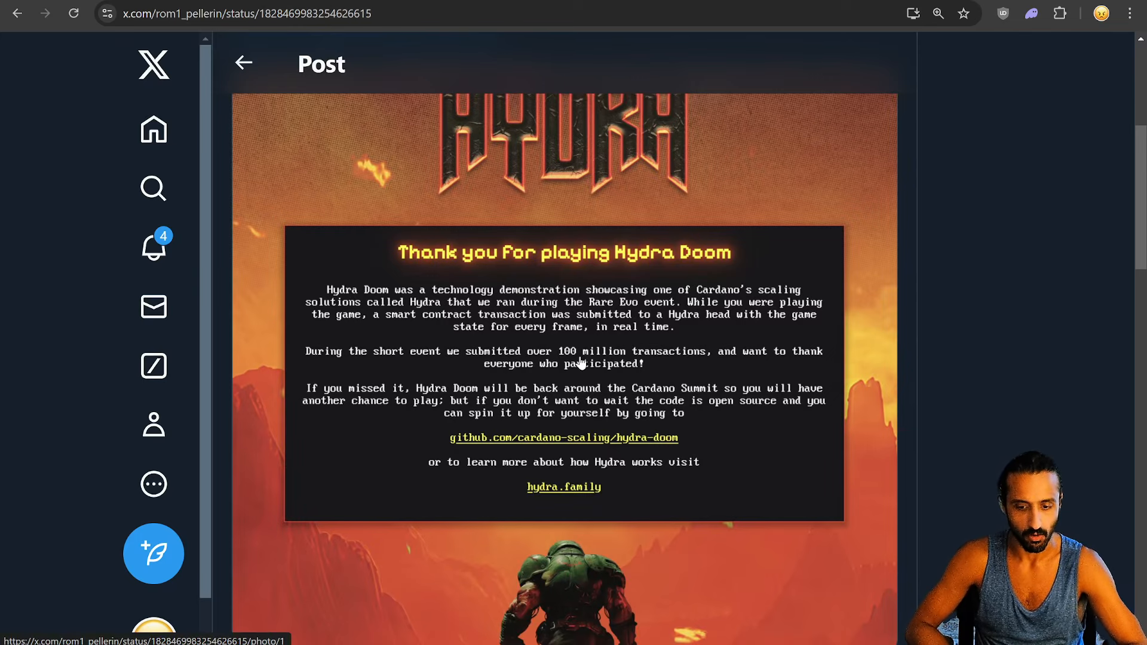
{"action": "mouse_move", "coordinate": [975, 433]}
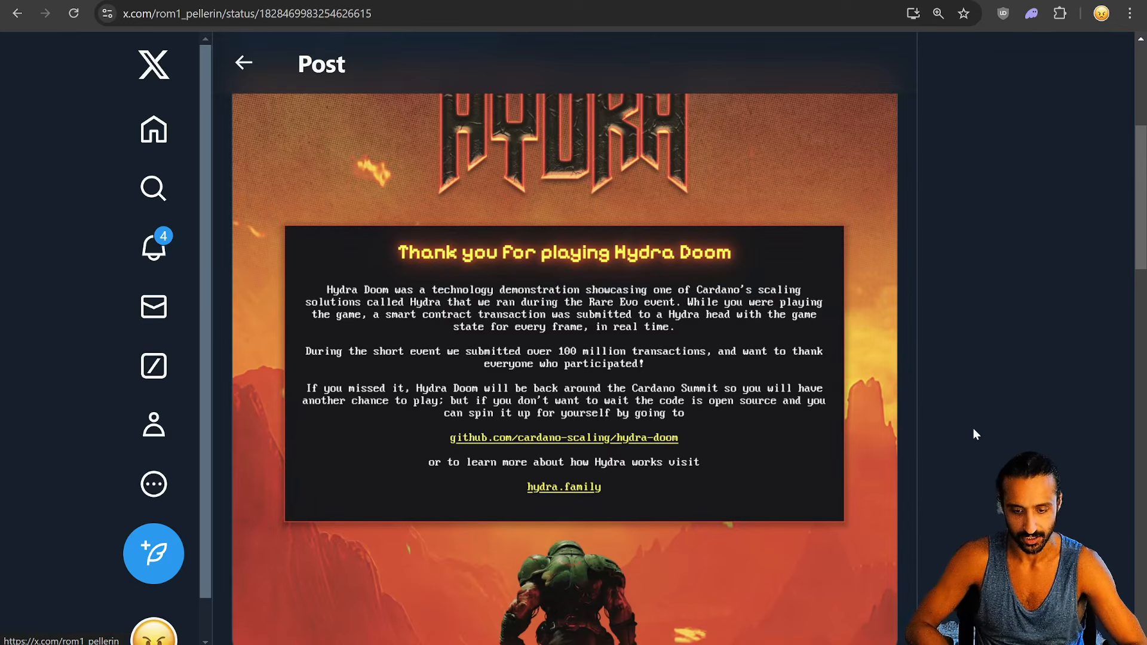
{"action": "mouse_move", "coordinate": [1007, 430]}
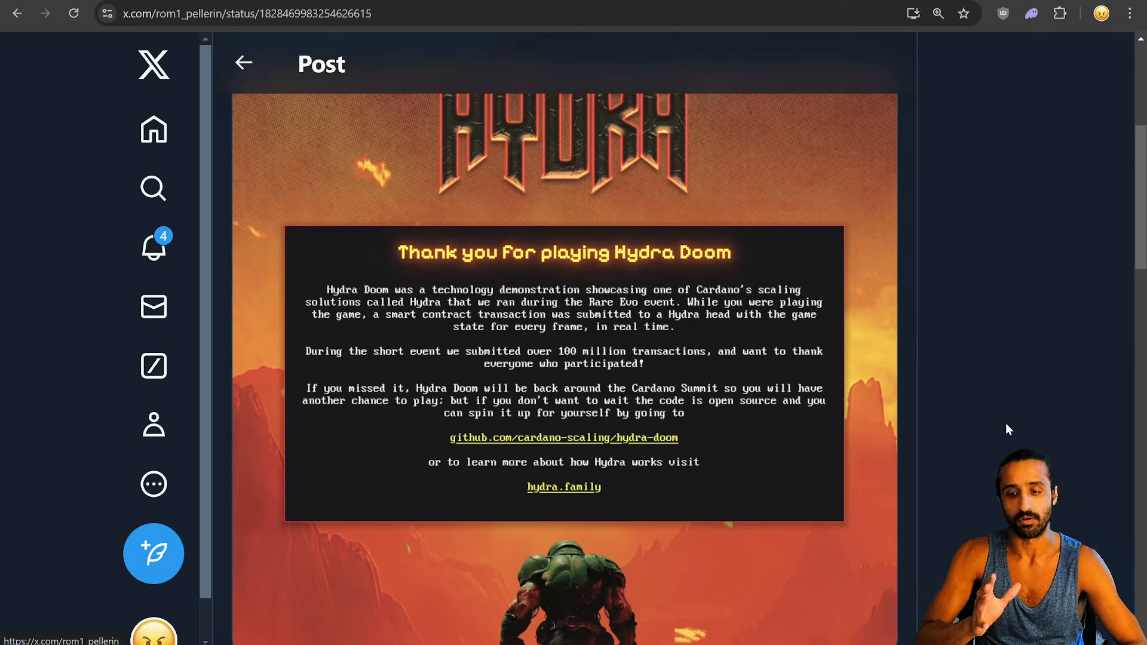
{"action": "scroll", "scroll_direction": "up", "scroll_amount": 3}
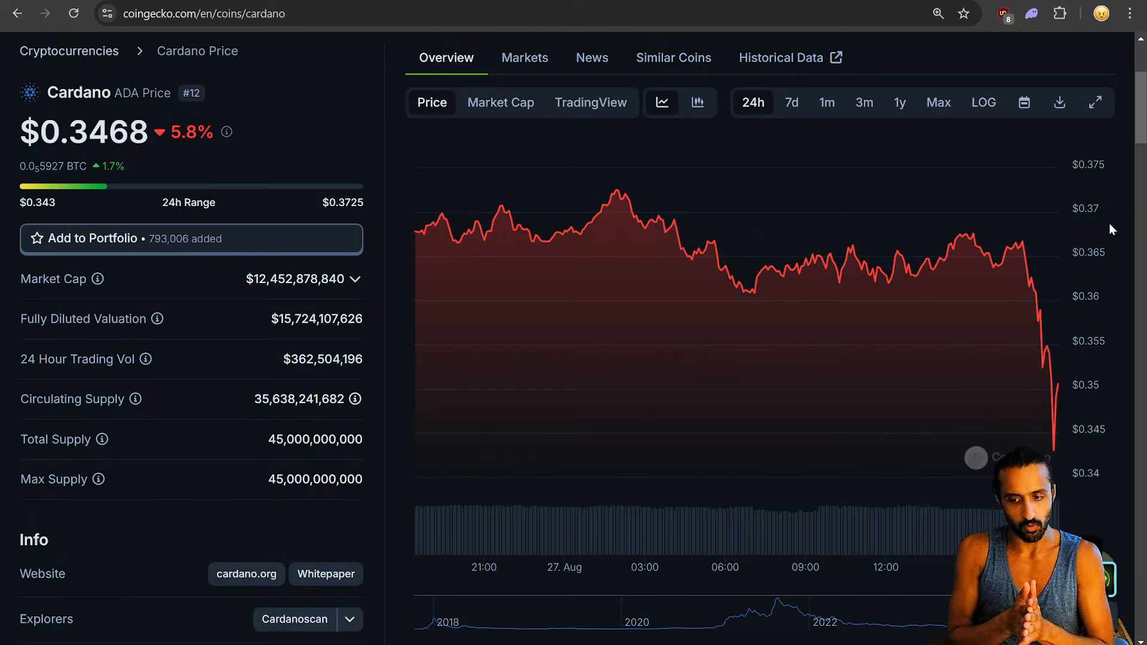
{"action": "mouse_move", "coordinate": [1106, 241]}
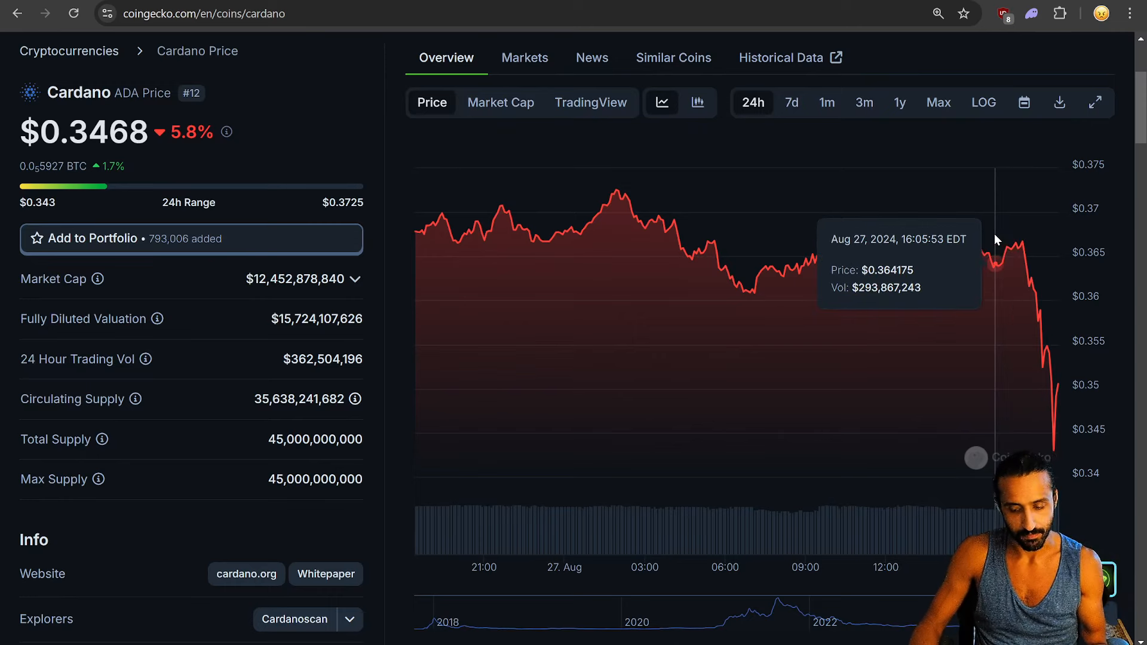
{"action": "mouse_move", "coordinate": [1042, 252]}
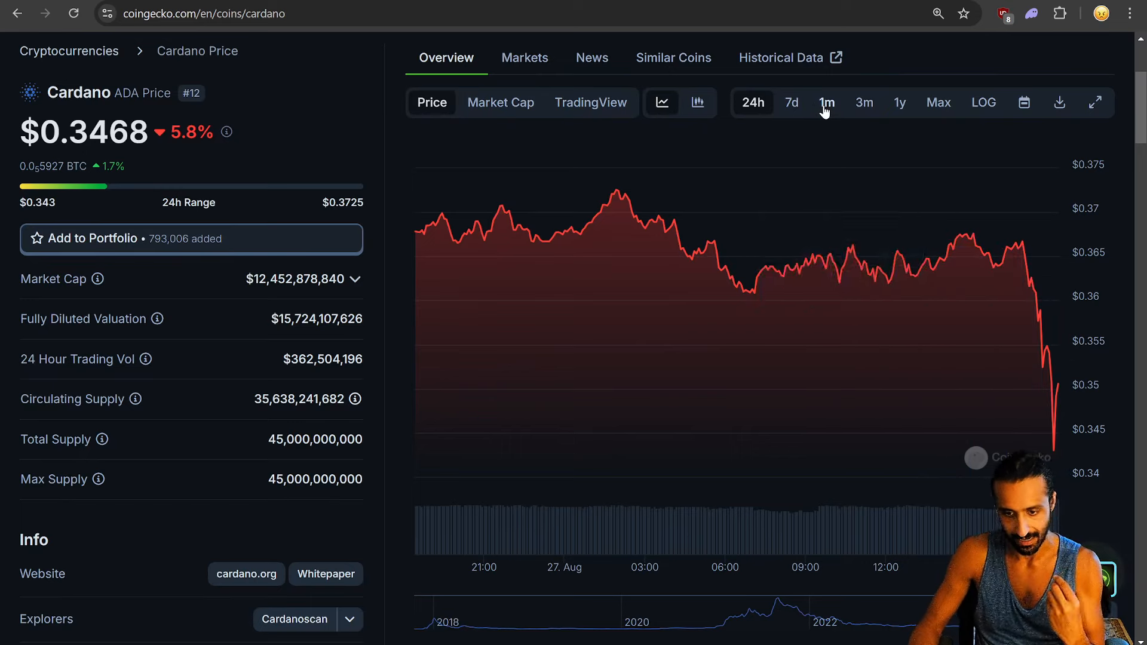
Switch the Cardano price chart to 3m, then to the 1y timeframe
{"action": "left_click", "coordinate": [825, 102]}
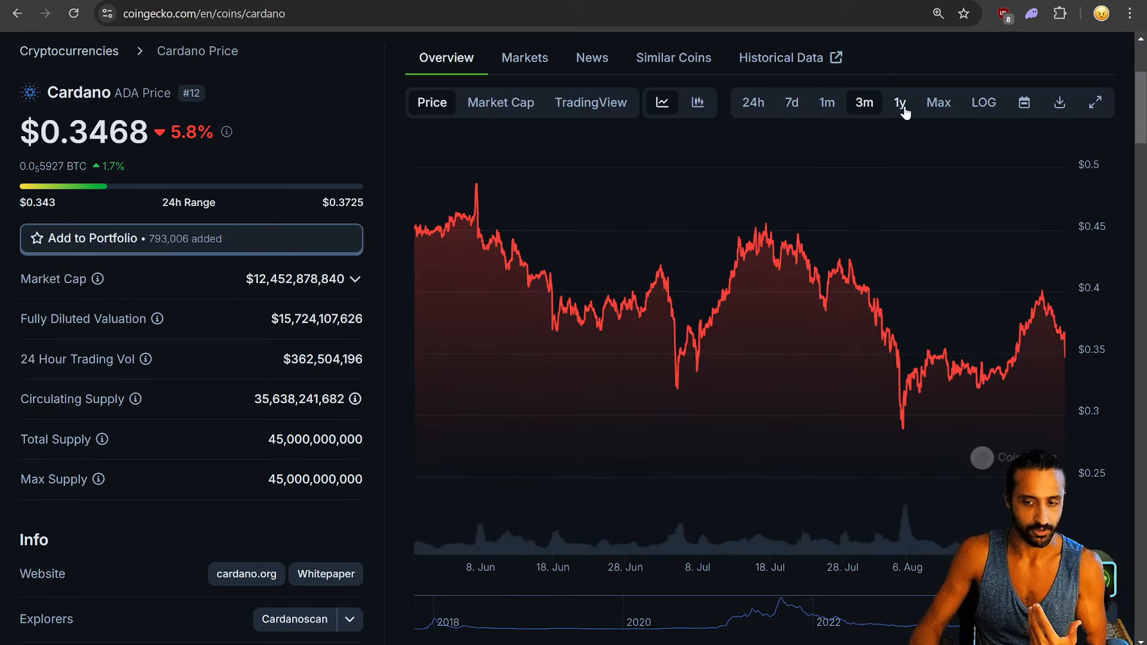
{"action": "left_click", "coordinate": [899, 102]}
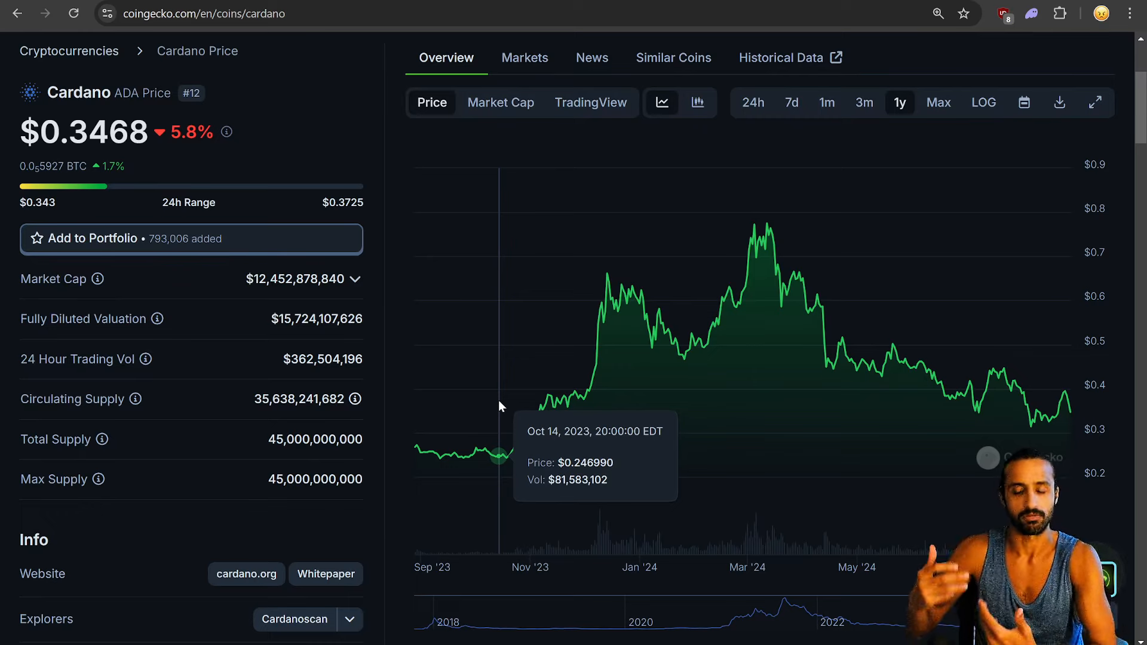
{"action": "mouse_move", "coordinate": [498, 395]}
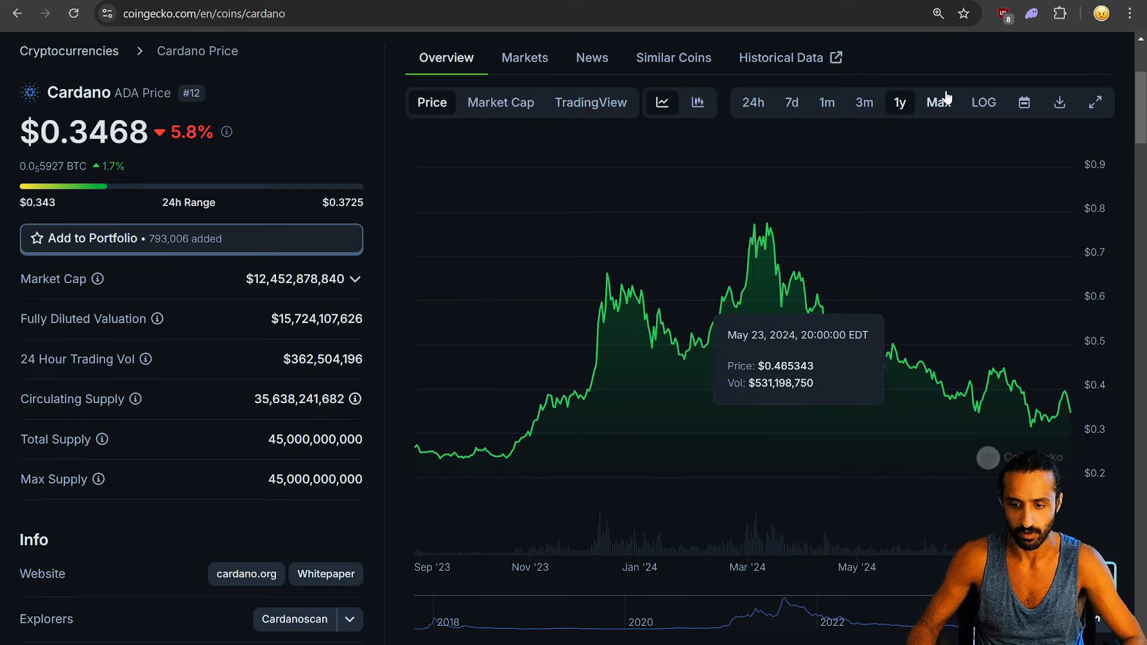
Switch the Cardano price chart to the Max timeframe
{"action": "left_click", "coordinate": [938, 101]}
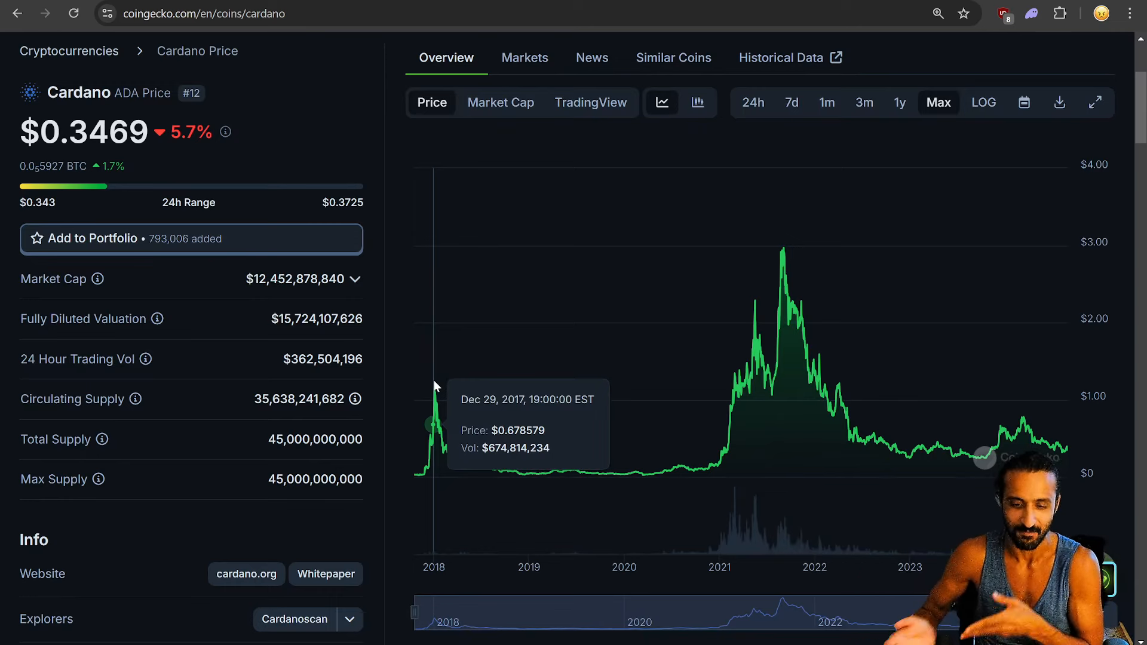
{"action": "mouse_move", "coordinate": [900, 329]}
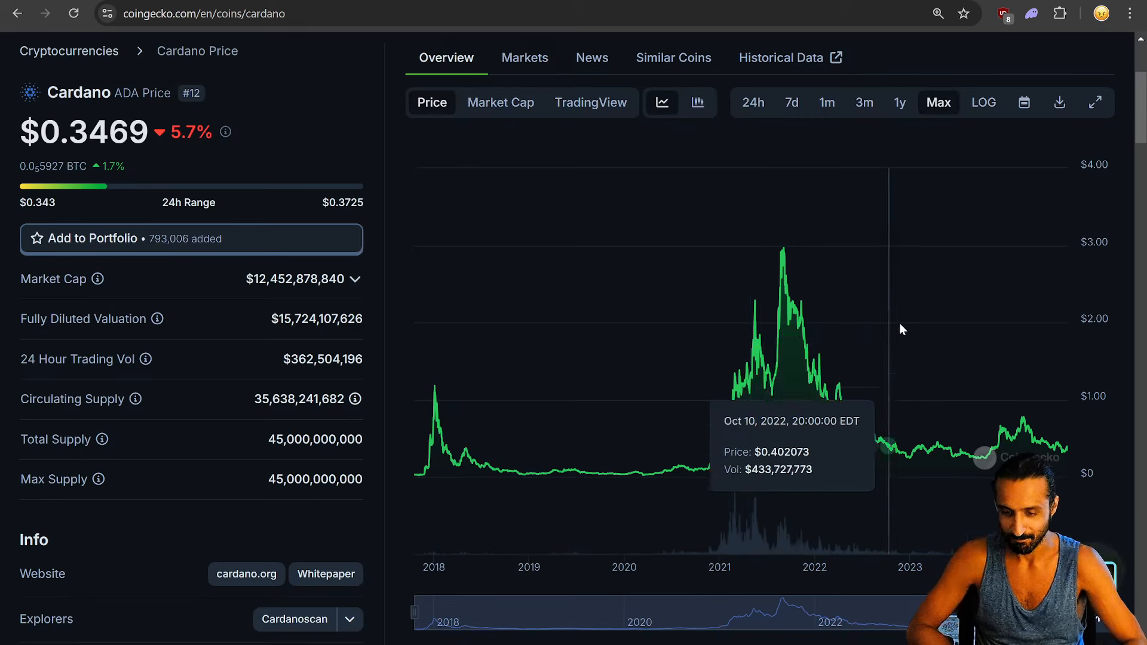
{"action": "mouse_move", "coordinate": [1065, 405]}
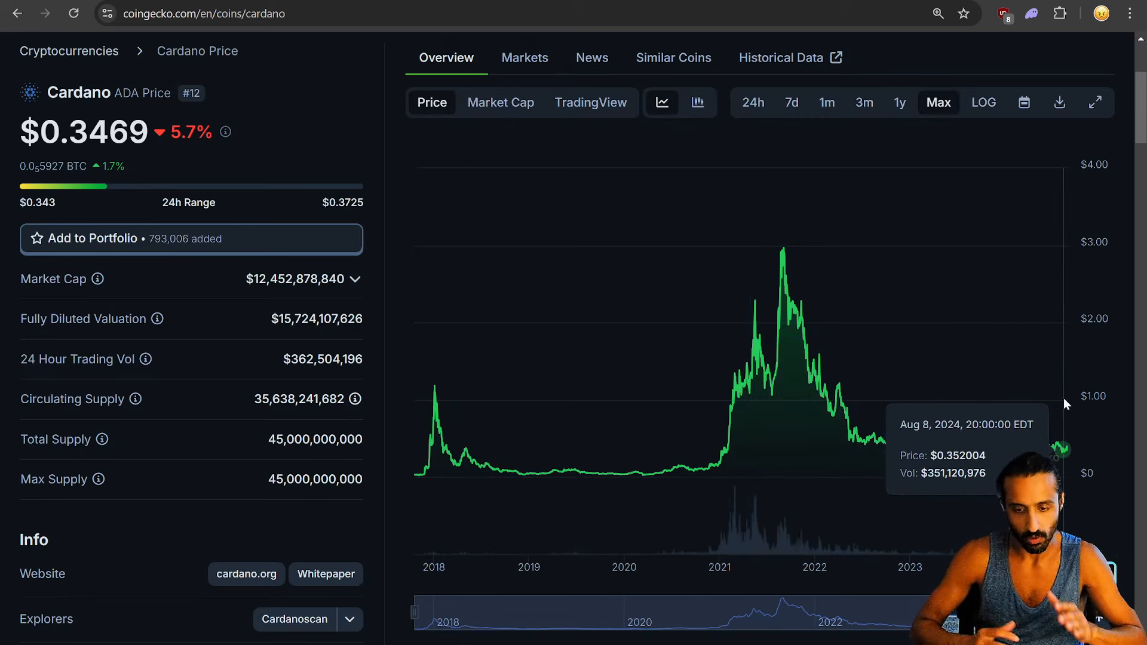